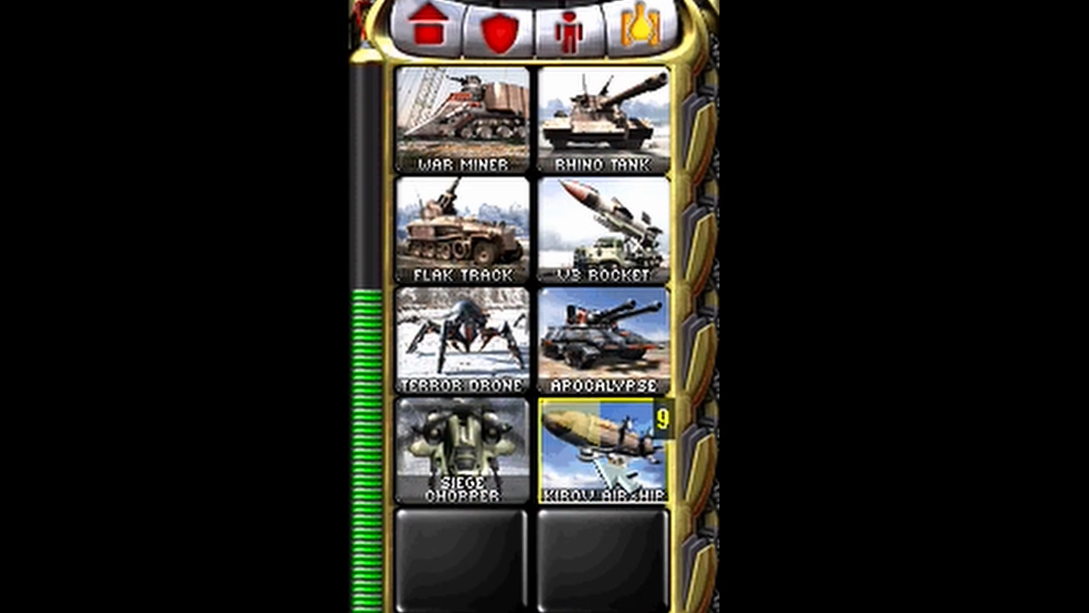
Open the highrez.co.uk X-Mouse Button Control result after glancing at a poster's profile card.
click(602, 462)
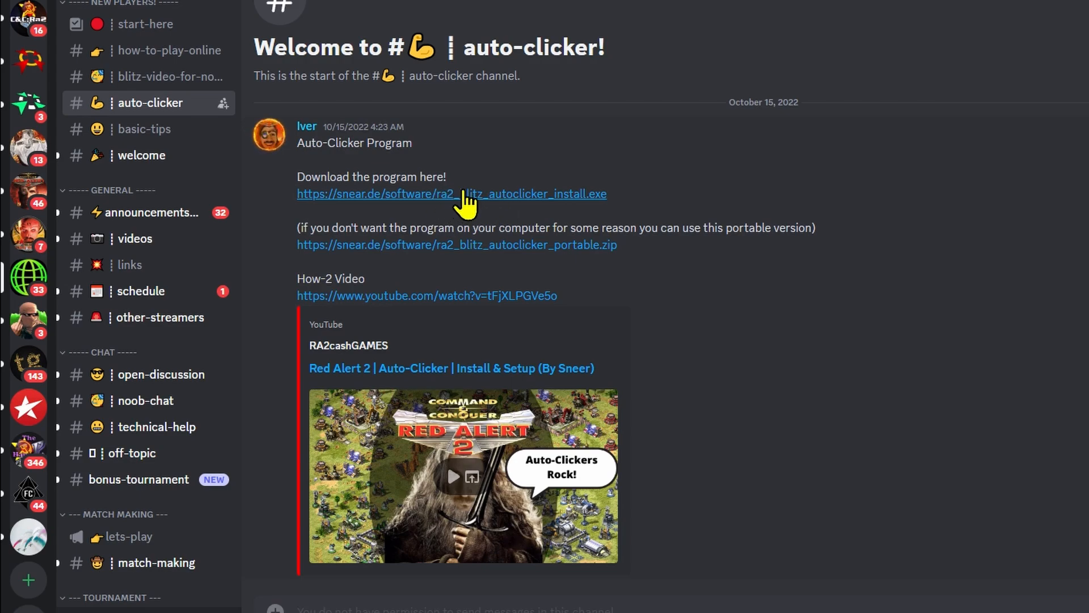
mouse_move(270, 139)
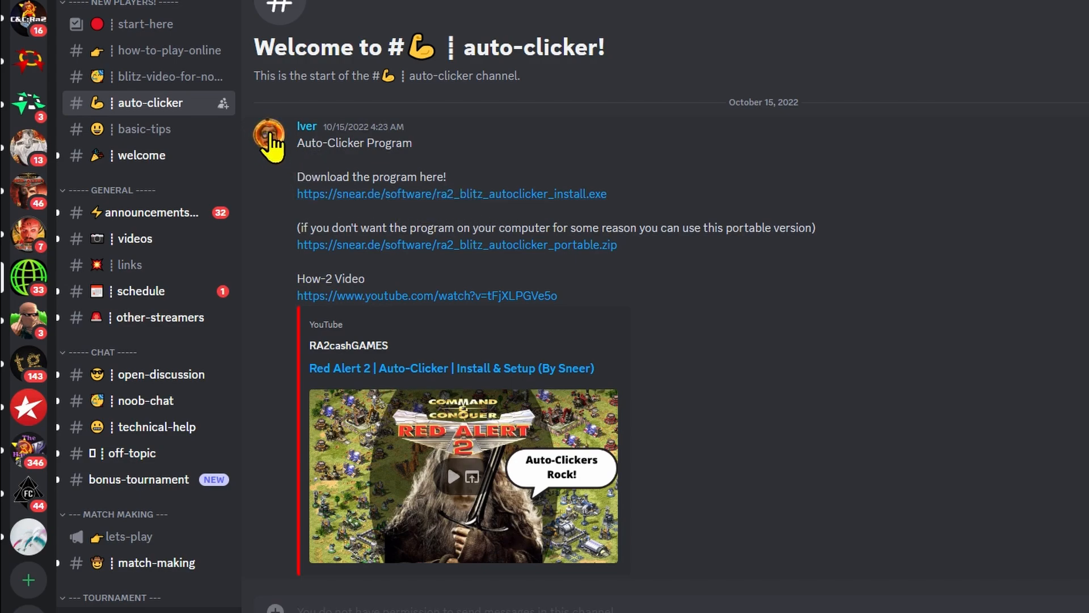
click(269, 133)
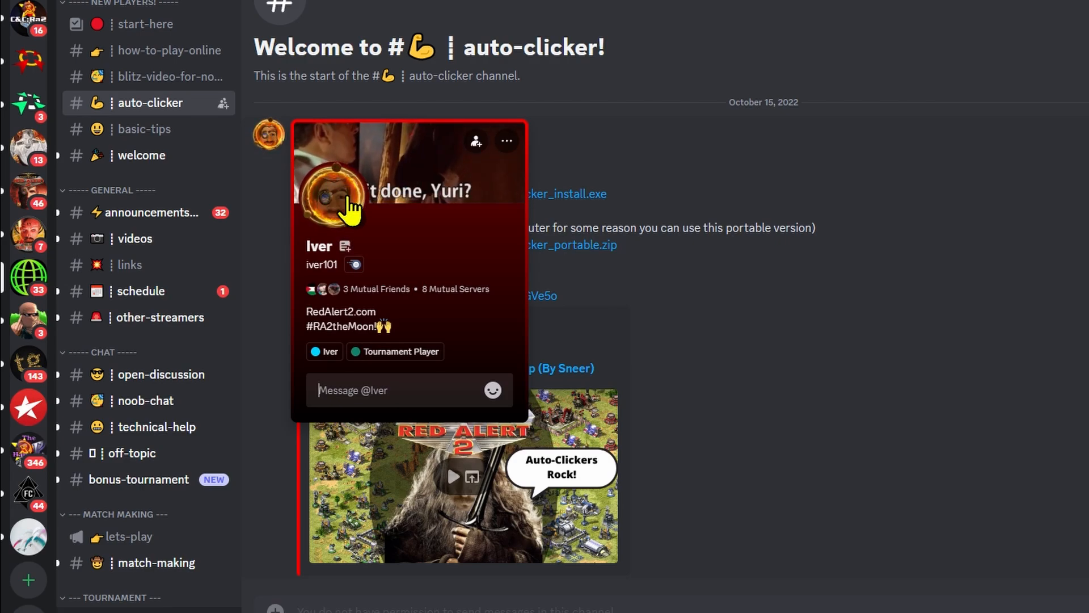
mouse_move(484, 275)
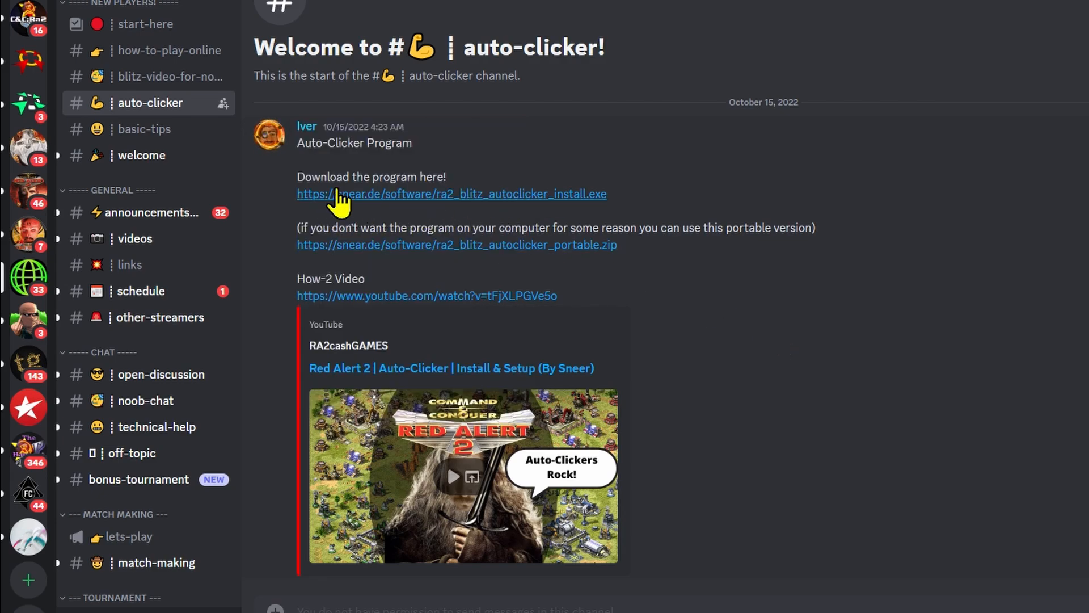
mouse_move(438, 308)
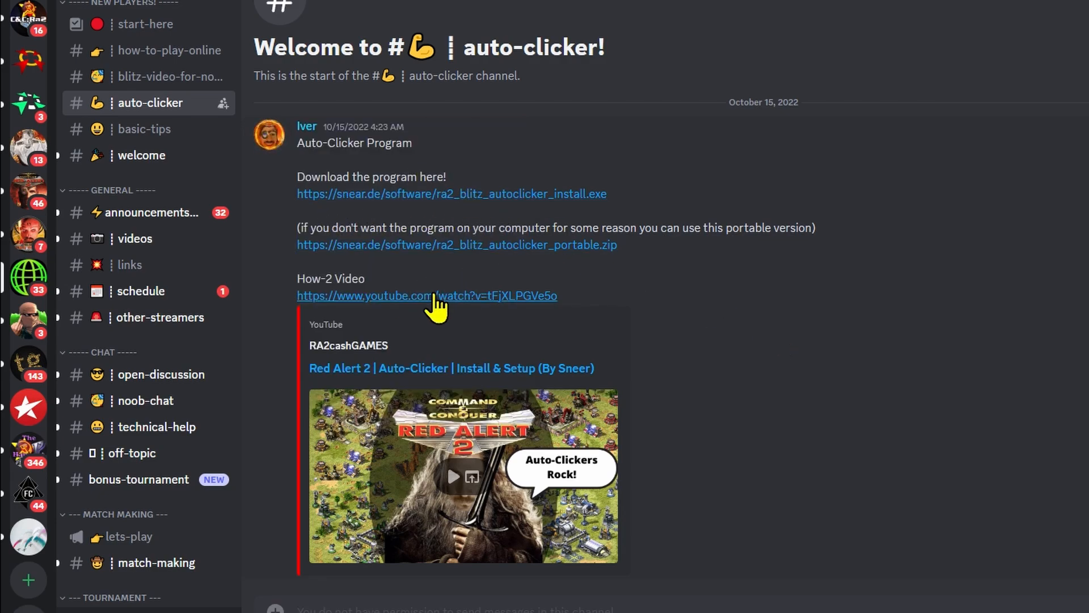
mouse_move(449, 468)
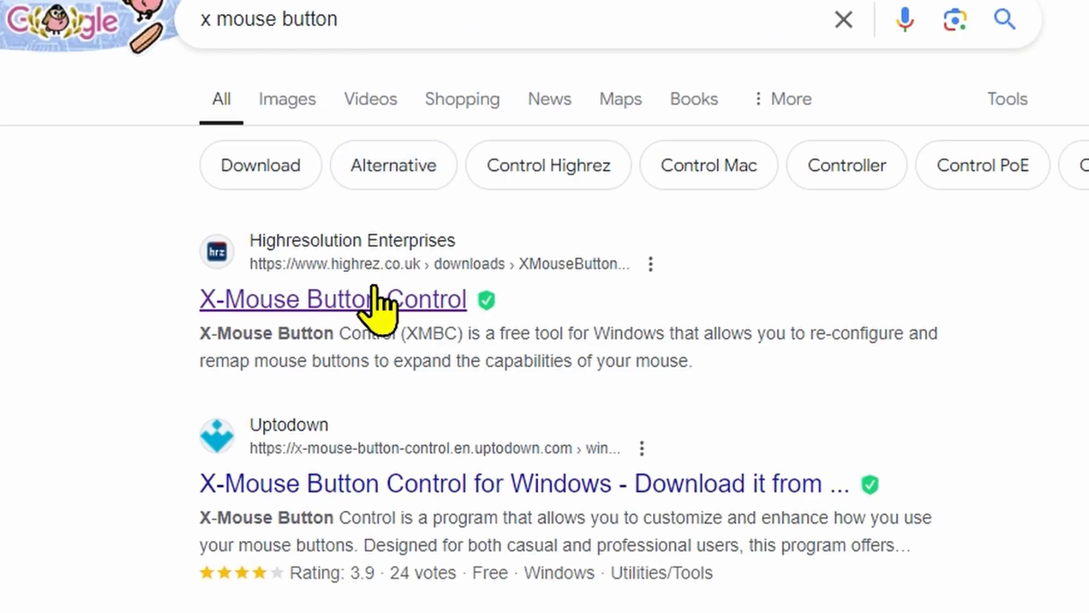
click(354, 299)
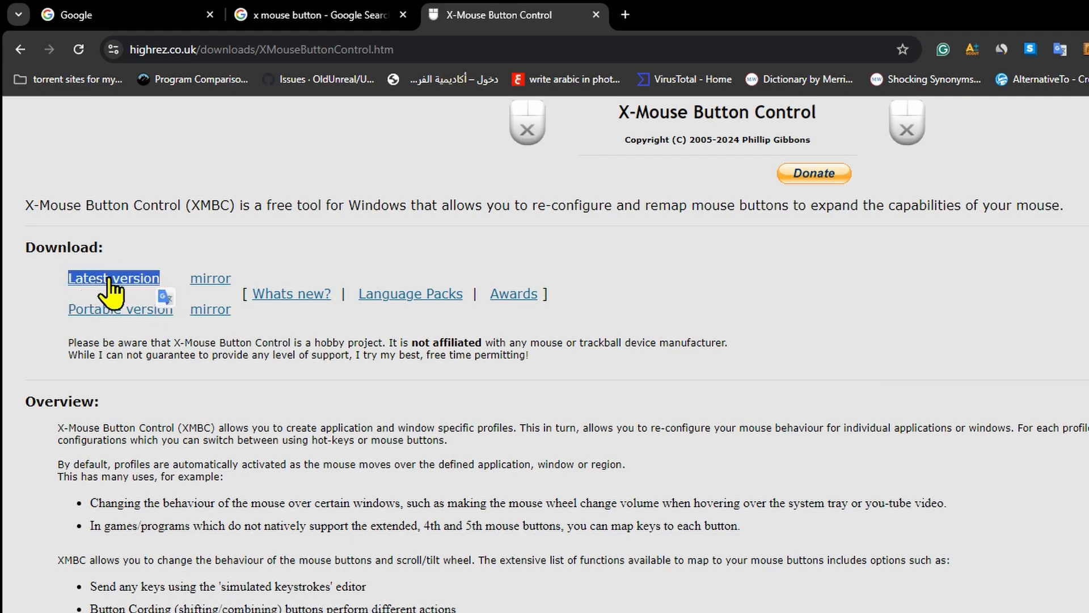
mouse_move(29, 296)
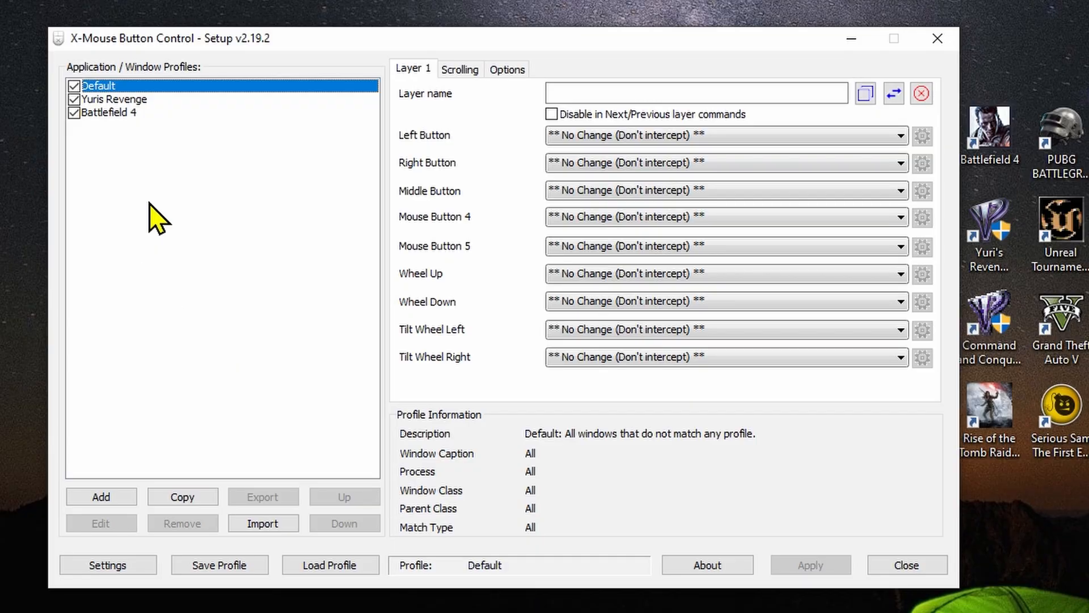
mouse_move(269, 369)
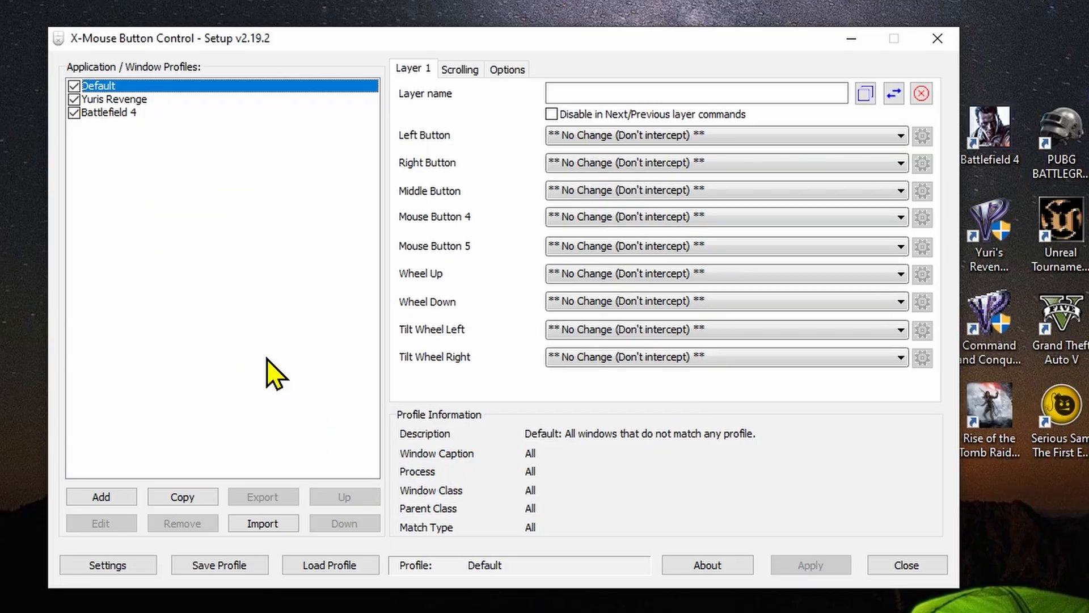
mouse_move(438, 457)
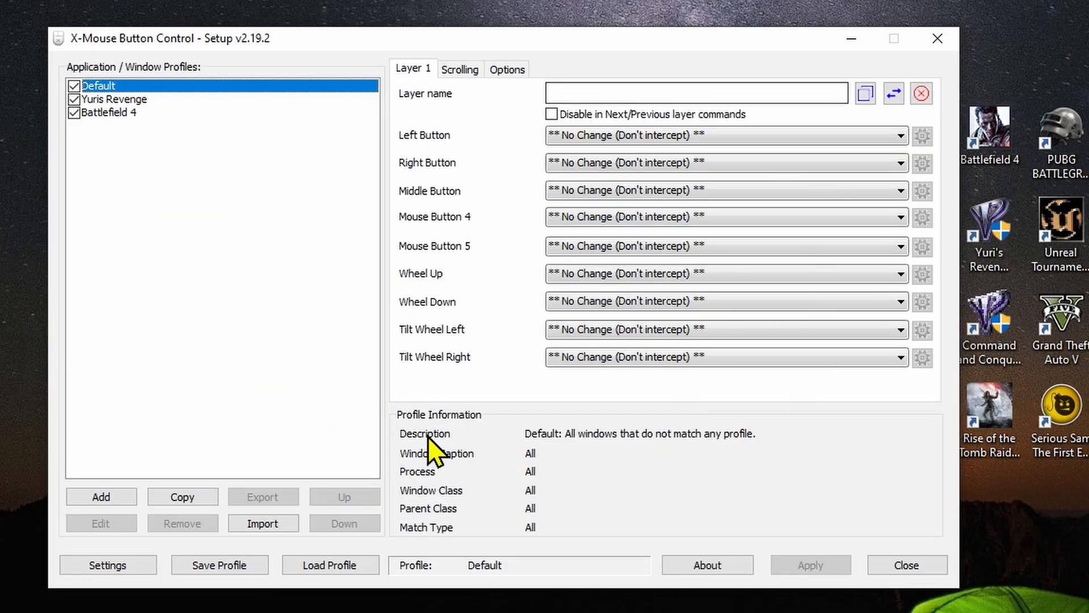
mouse_move(633, 464)
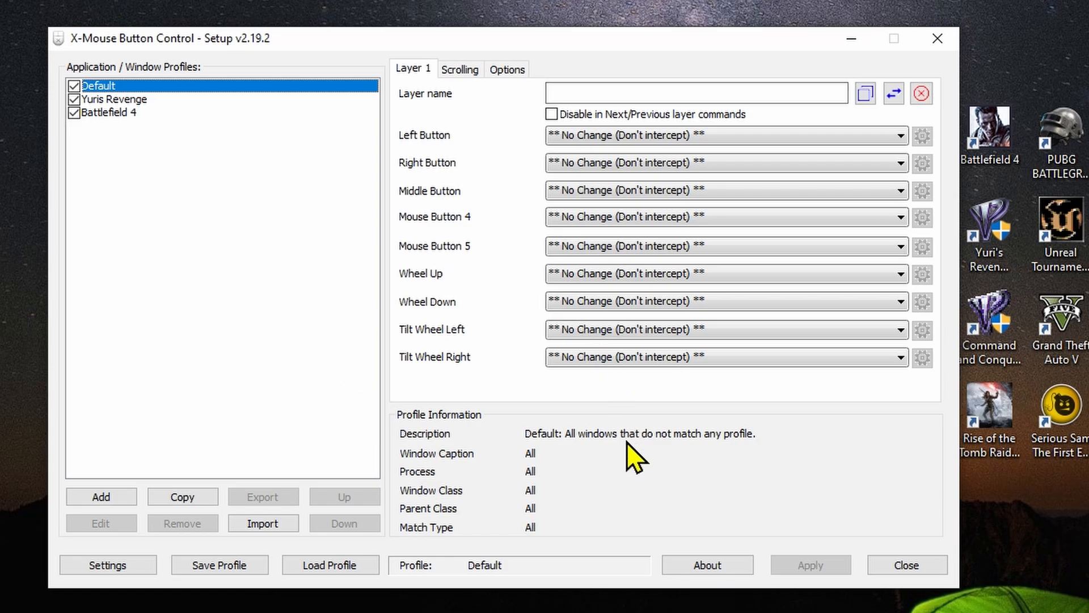
mouse_move(588, 428)
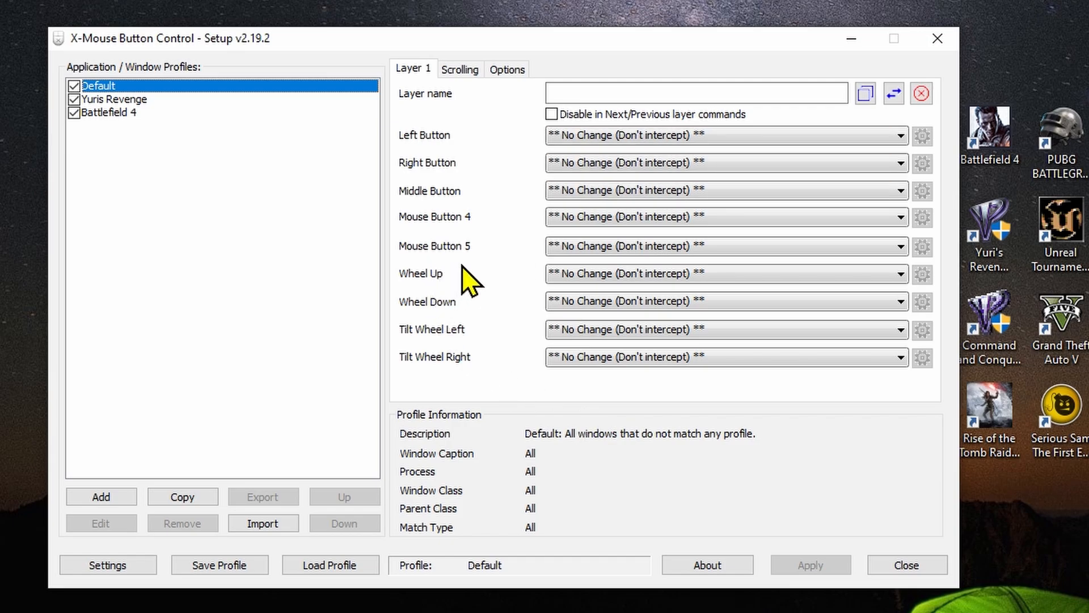
mouse_move(469, 308)
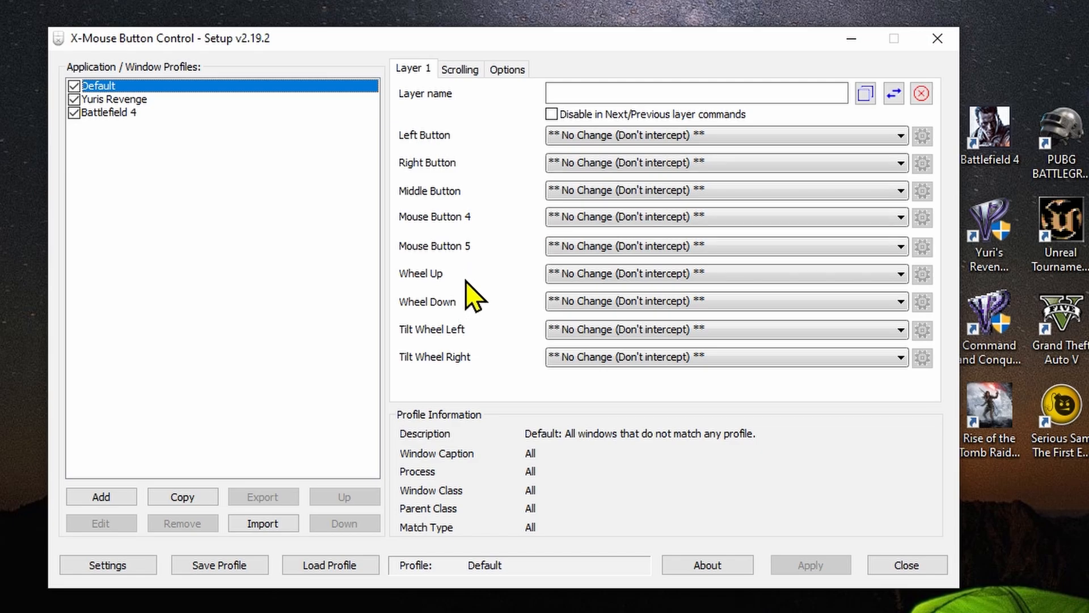
click(726, 274)
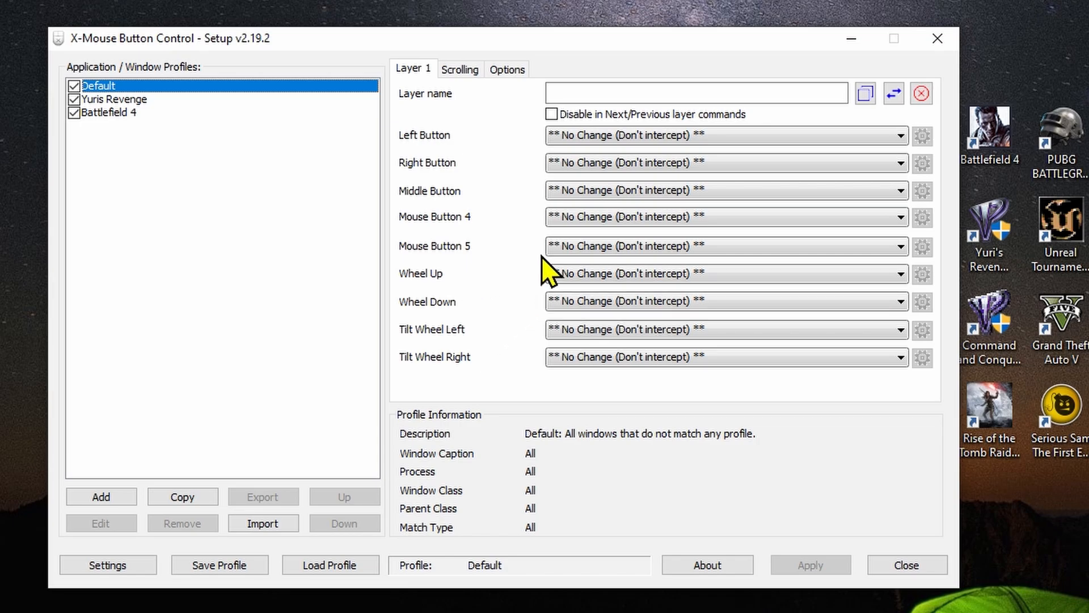
mouse_move(496, 431)
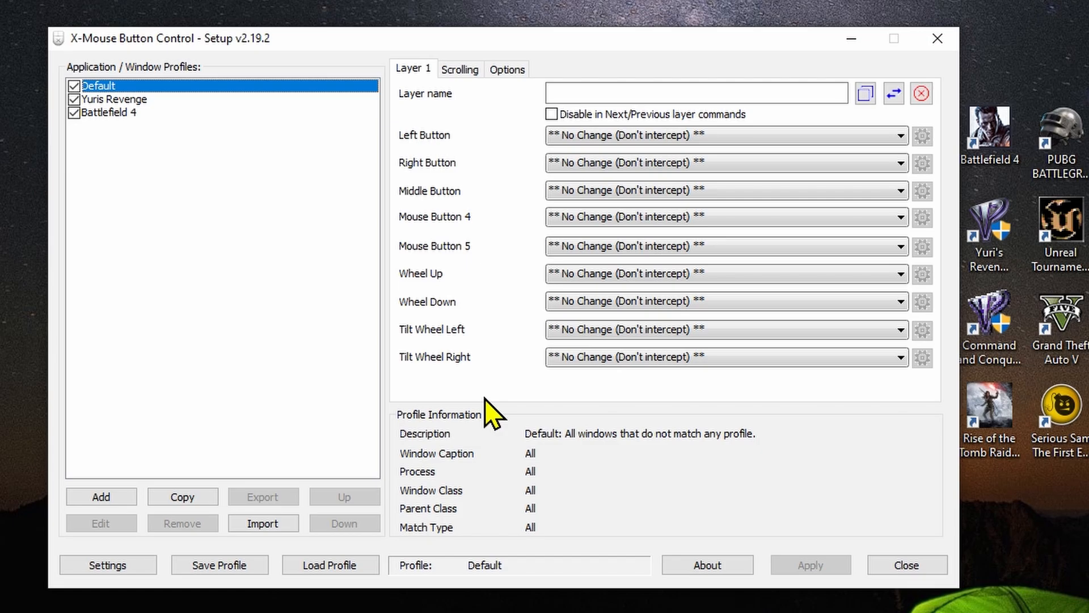
mouse_move(111, 601)
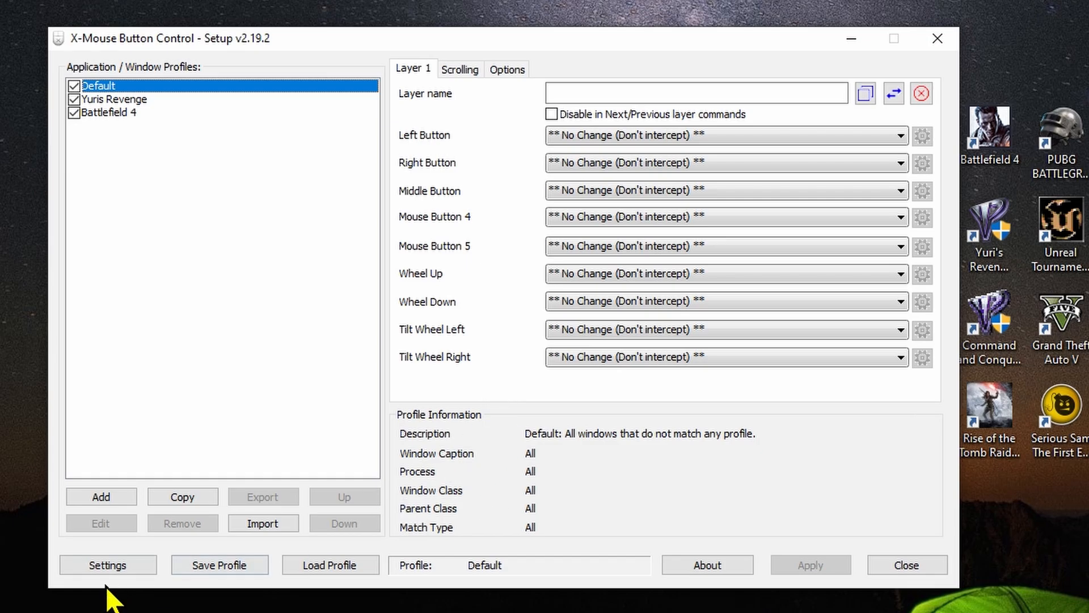
Set CPU Priority to Below normal on the global Advanced settings and confirm.
click(107, 565)
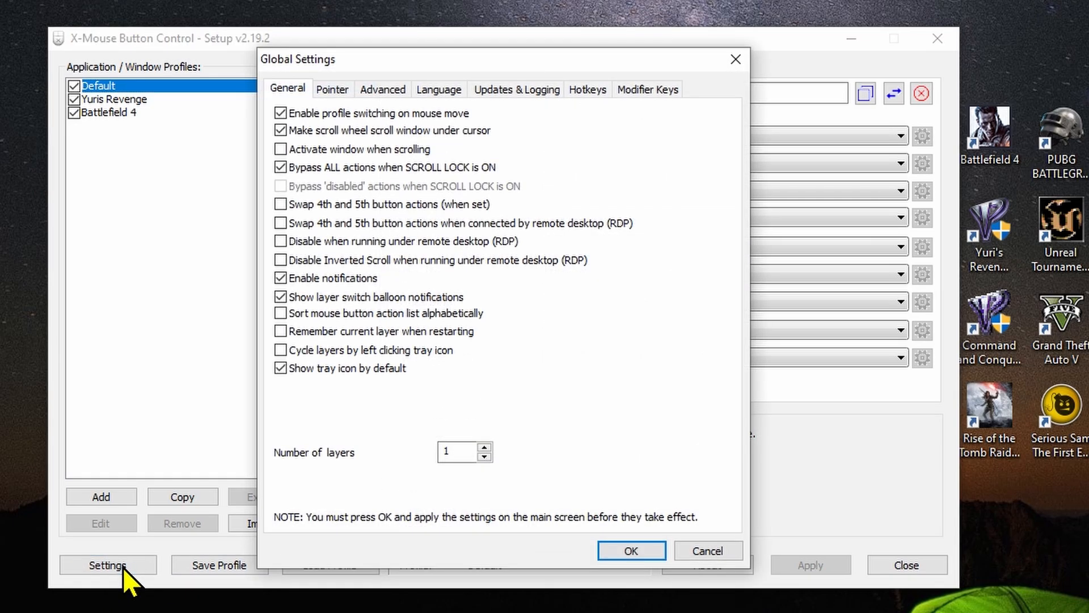
mouse_move(358, 105)
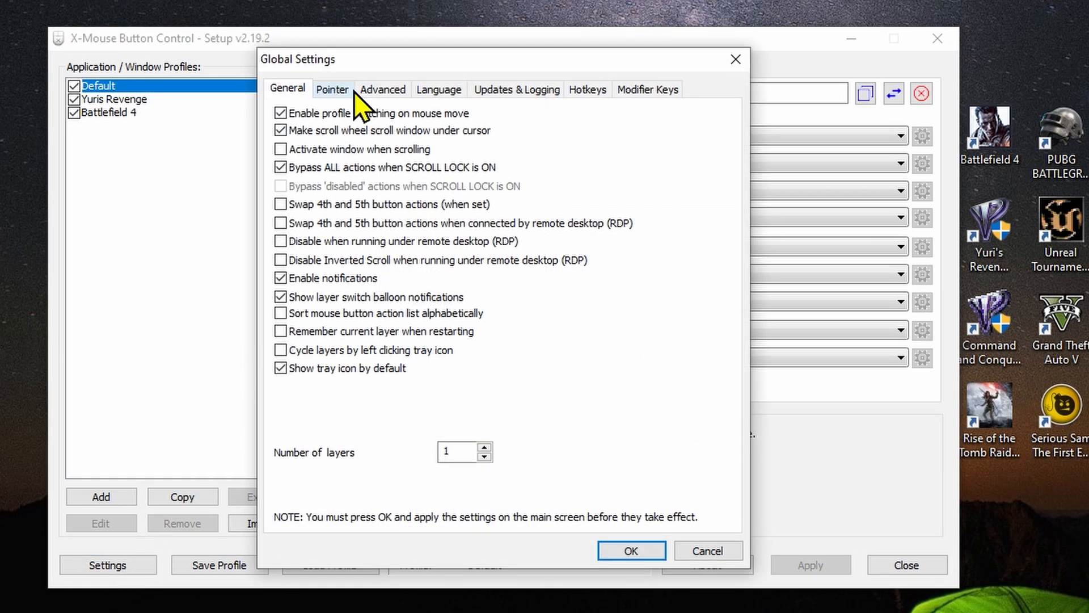
click(383, 89)
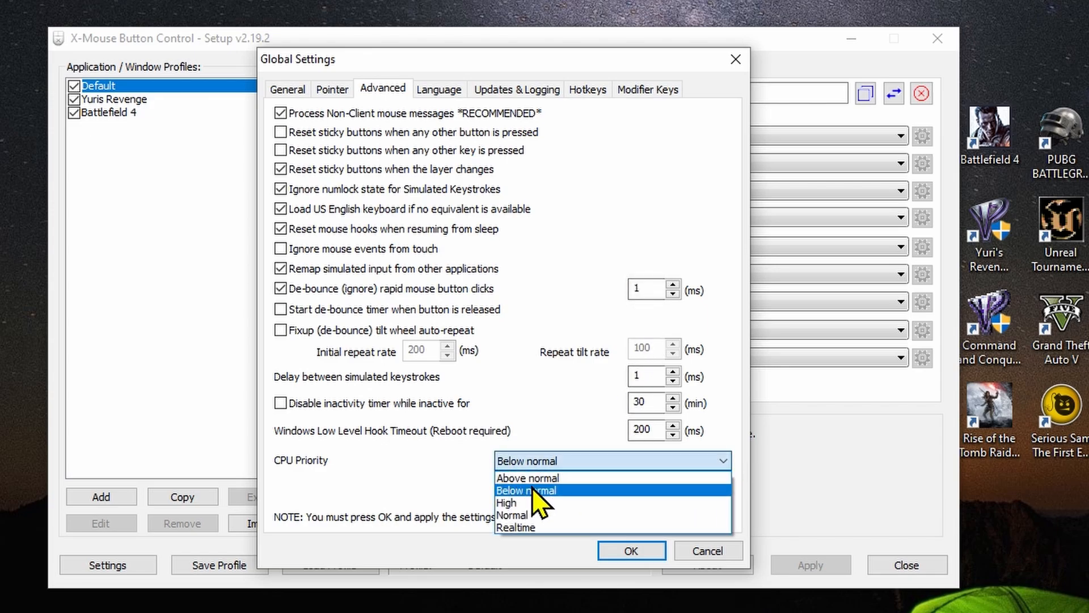
click(526, 491)
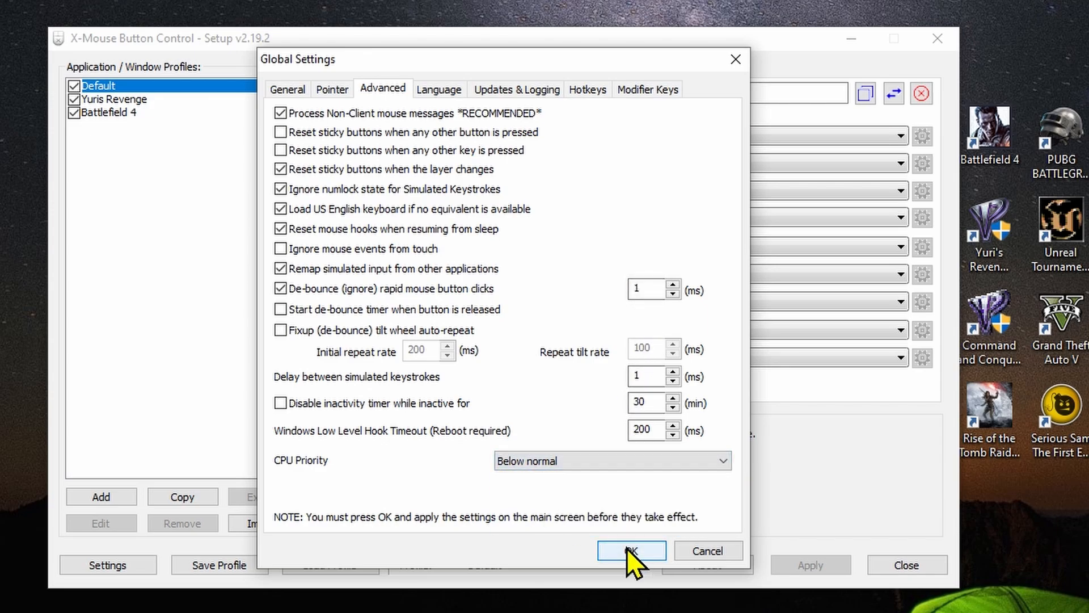
click(631, 550)
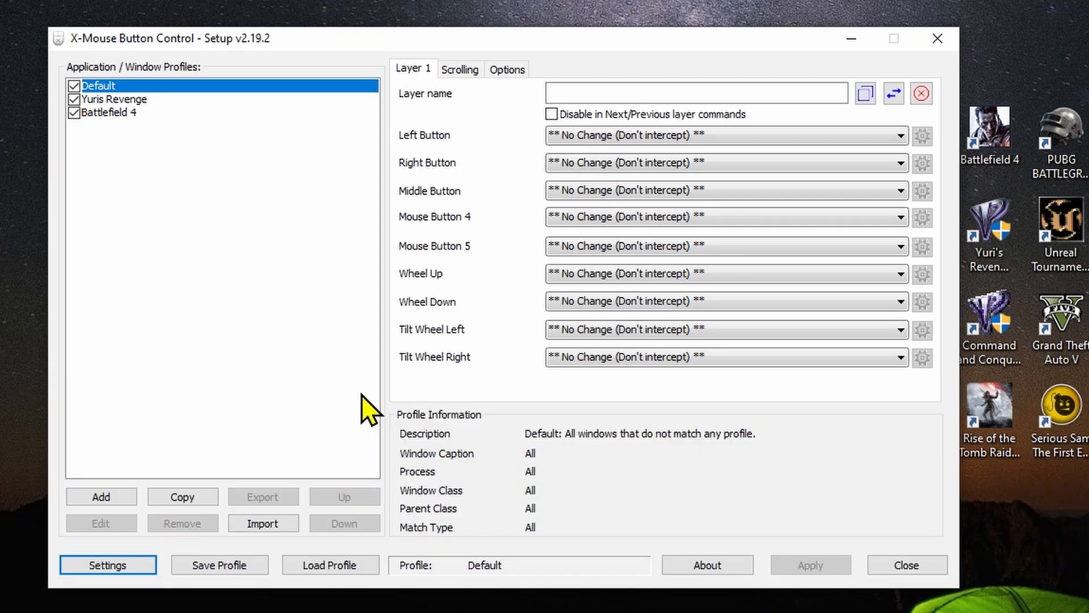
mouse_move(252, 227)
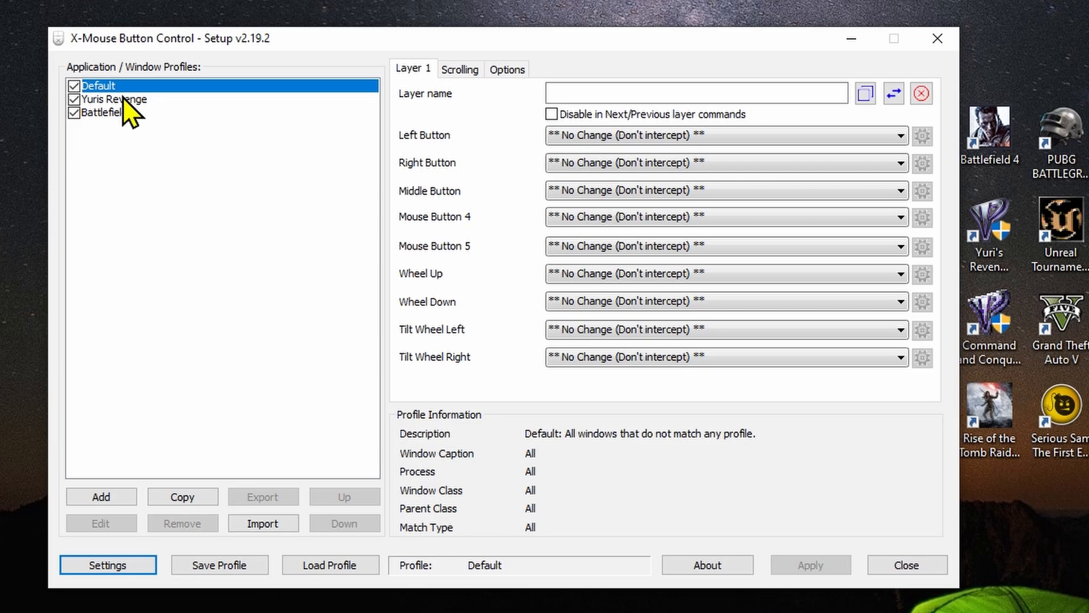
Compare Yuris Revenge and Battlefield 4 middle-button settings, then return to Default.
click(121, 100)
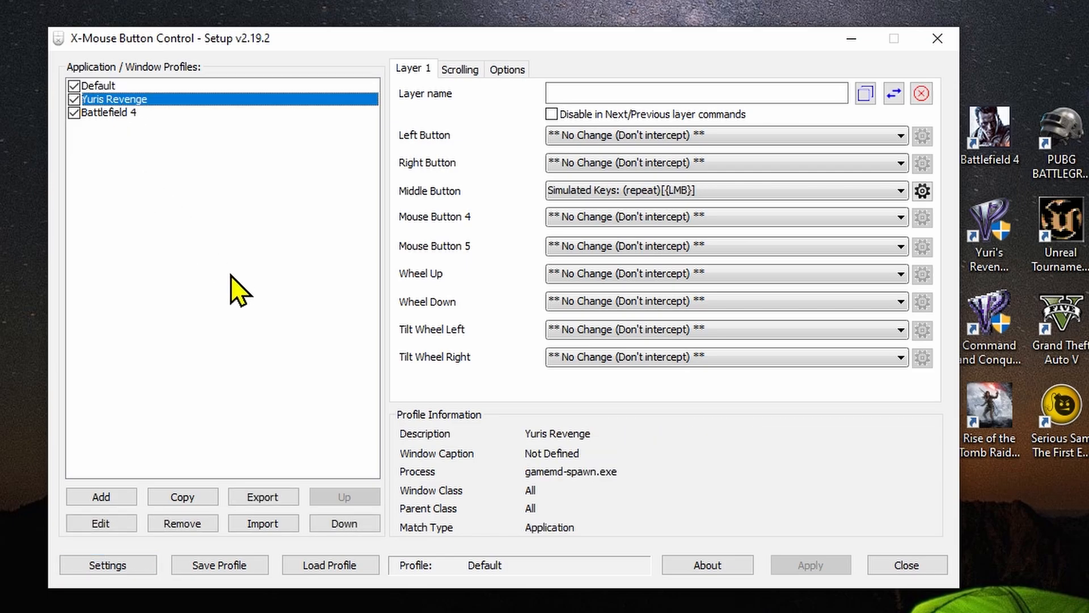
mouse_move(447, 279)
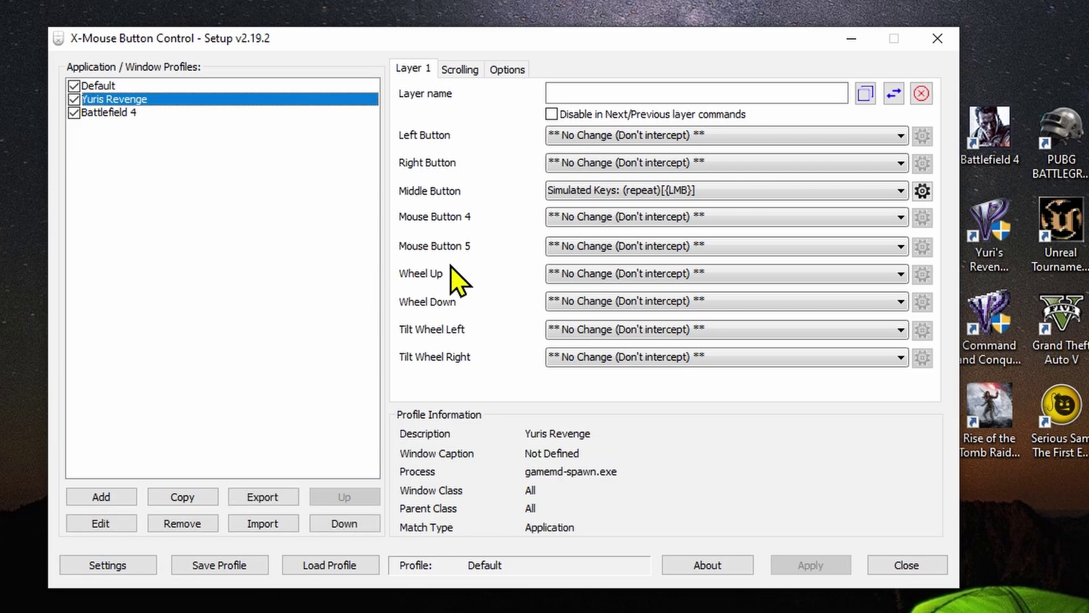
mouse_move(229, 223)
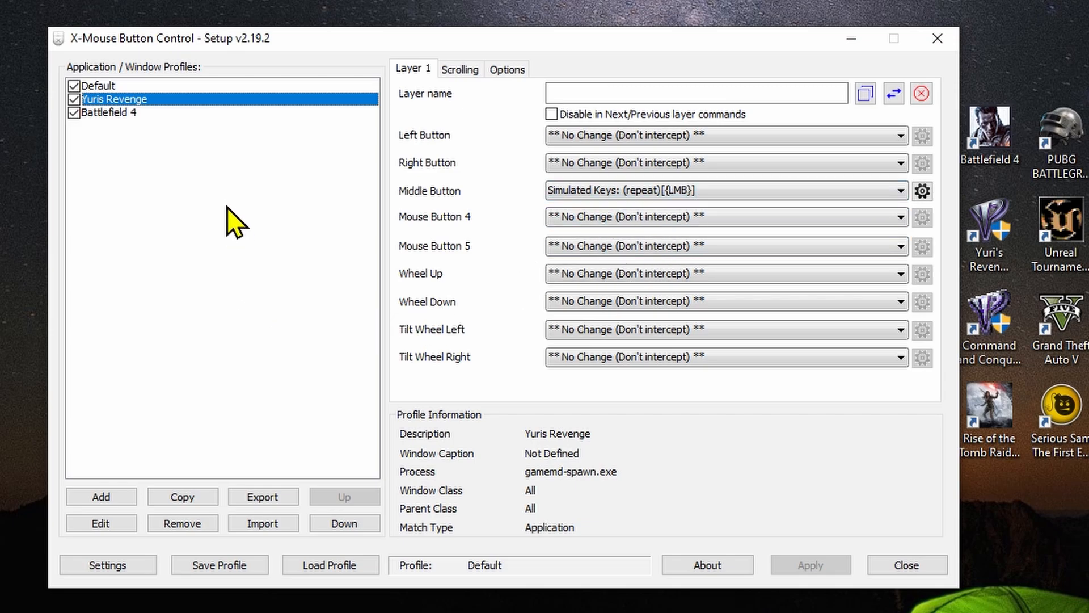
mouse_move(215, 170)
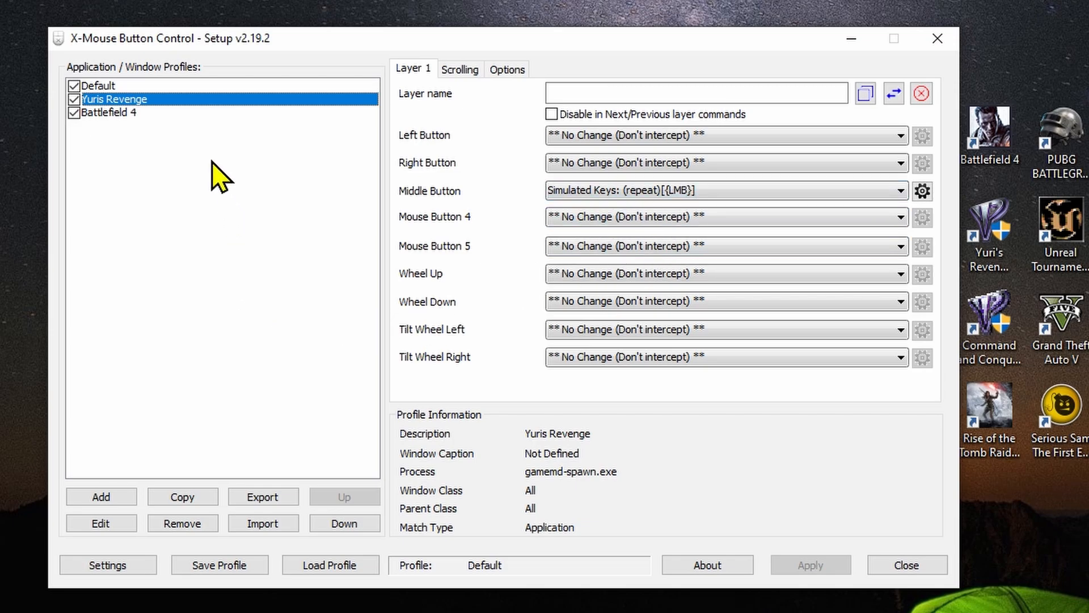
mouse_move(119, 106)
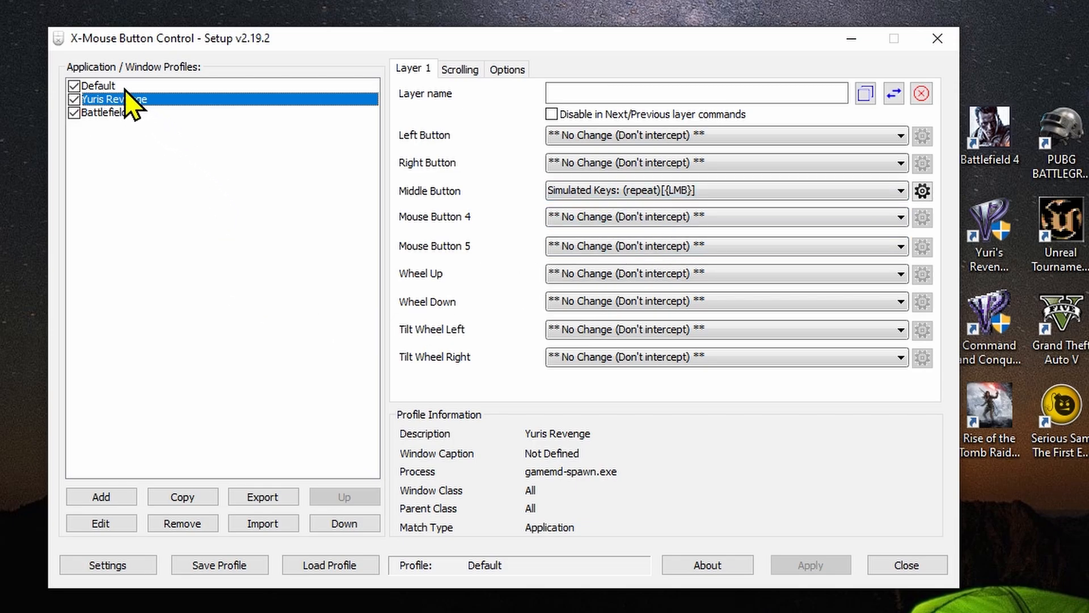
click(99, 114)
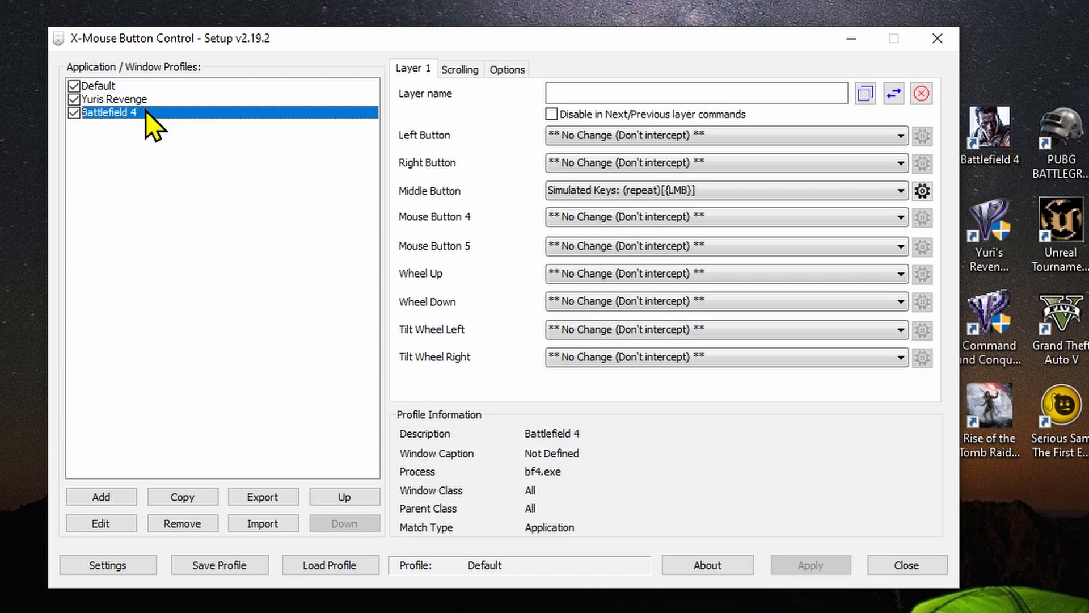
mouse_move(347, 188)
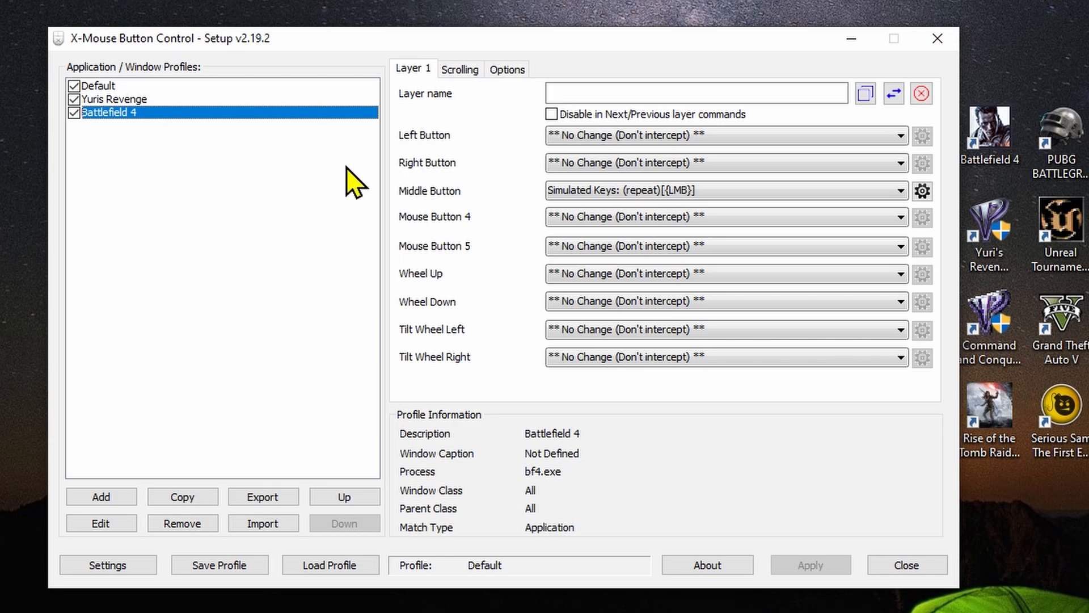
click(113, 101)
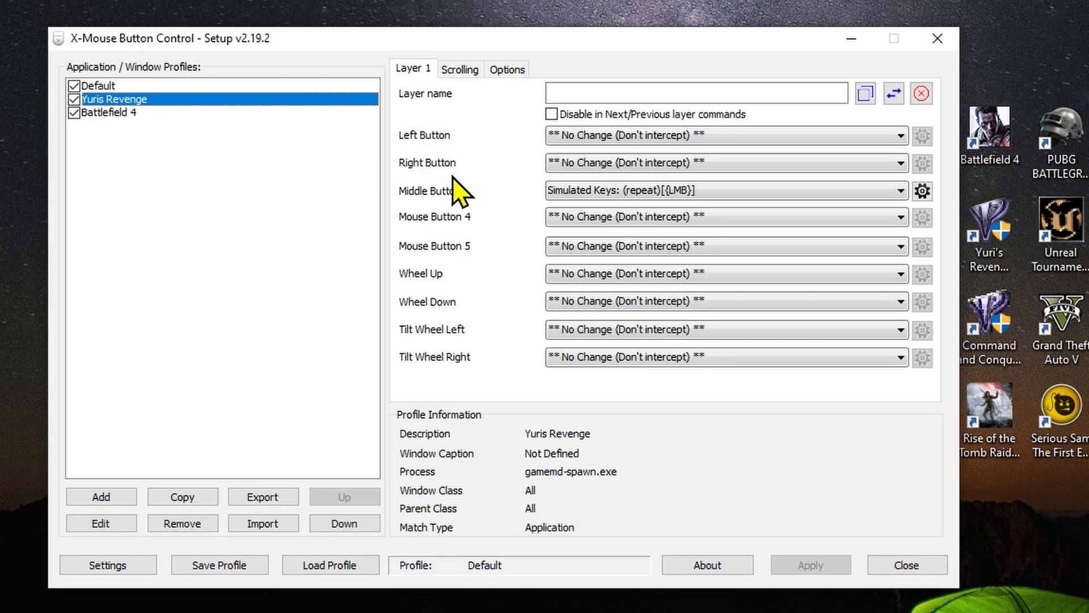
click(722, 189)
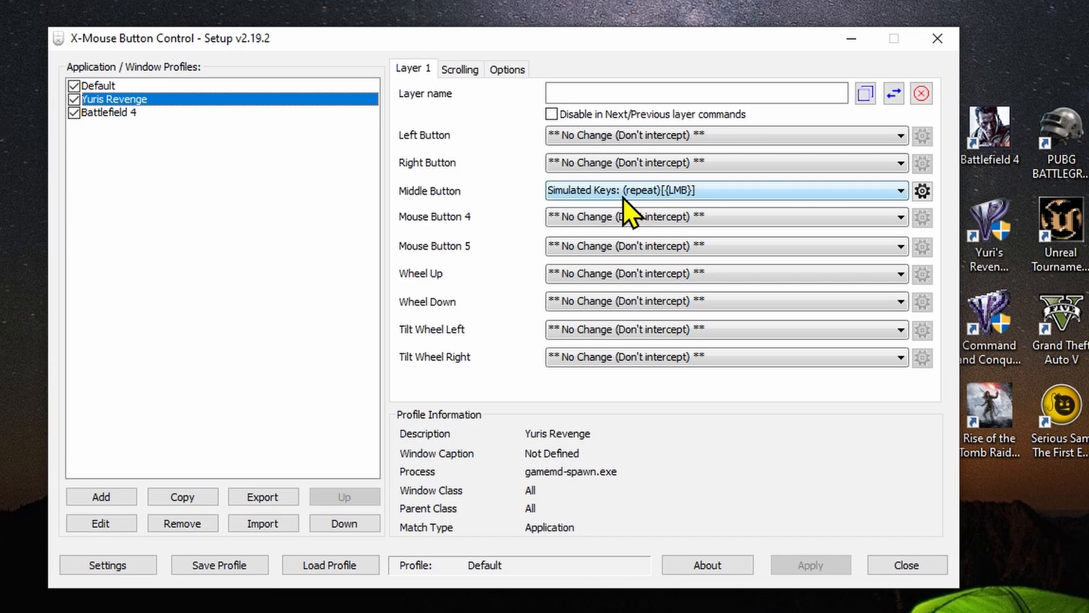
mouse_move(614, 219)
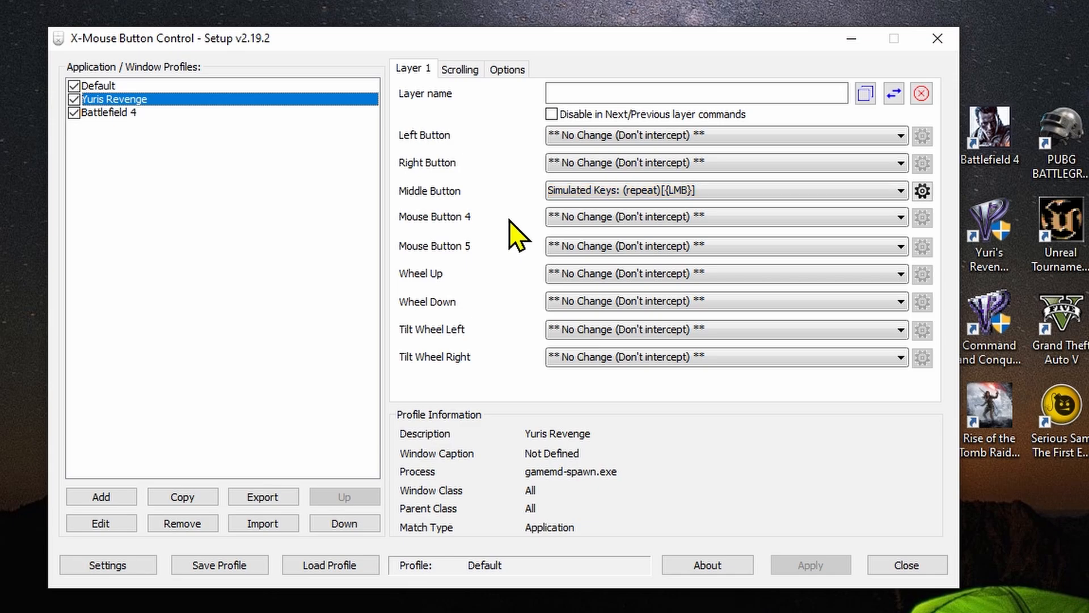
mouse_move(203, 141)
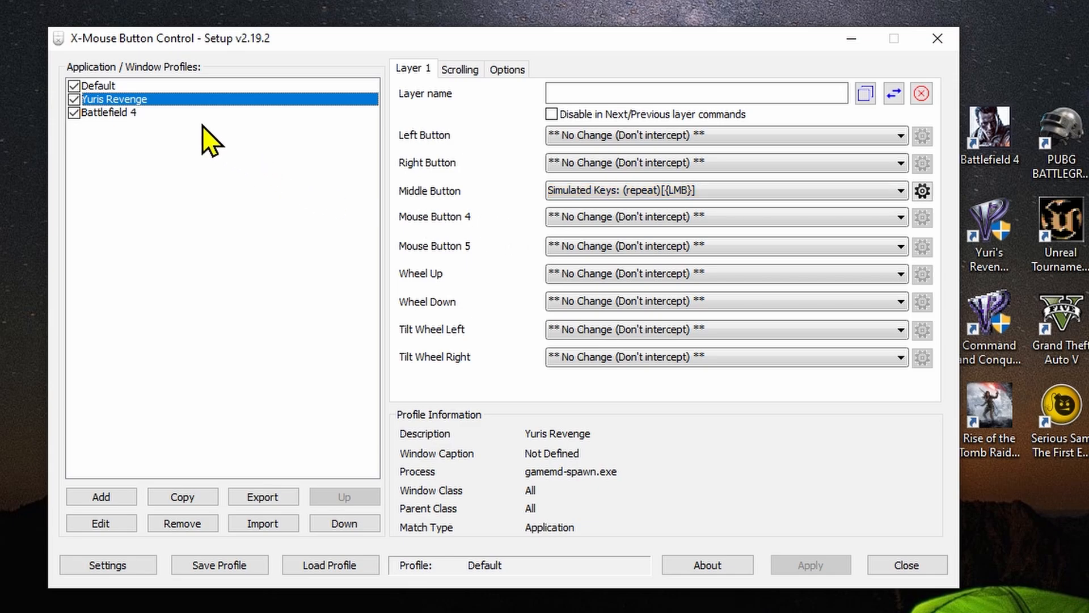
click(99, 85)
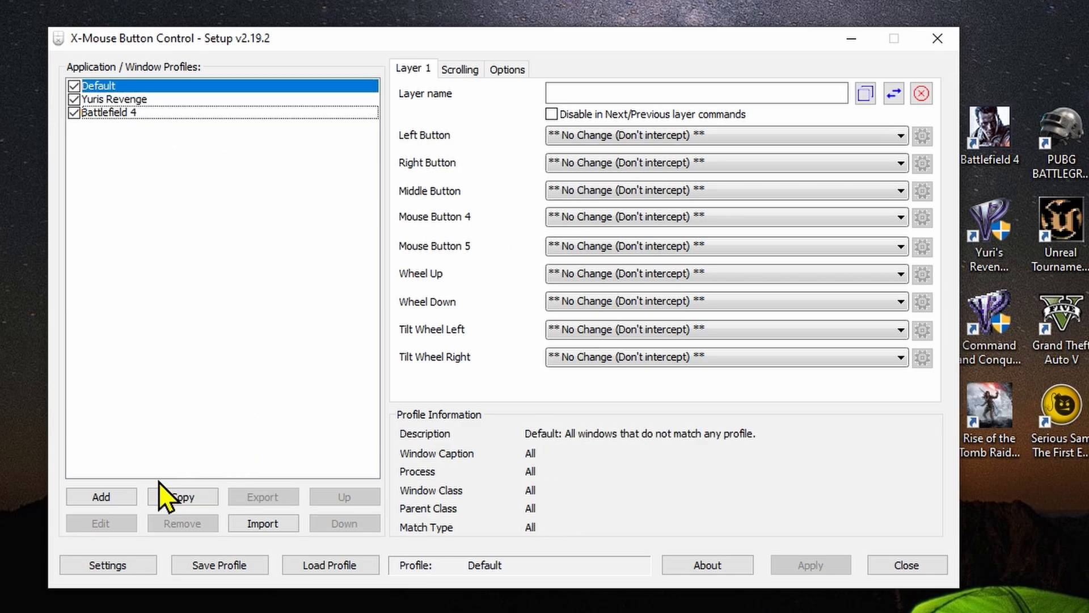
Add a new application profile, bringing up the Choose Application dialog.
click(101, 497)
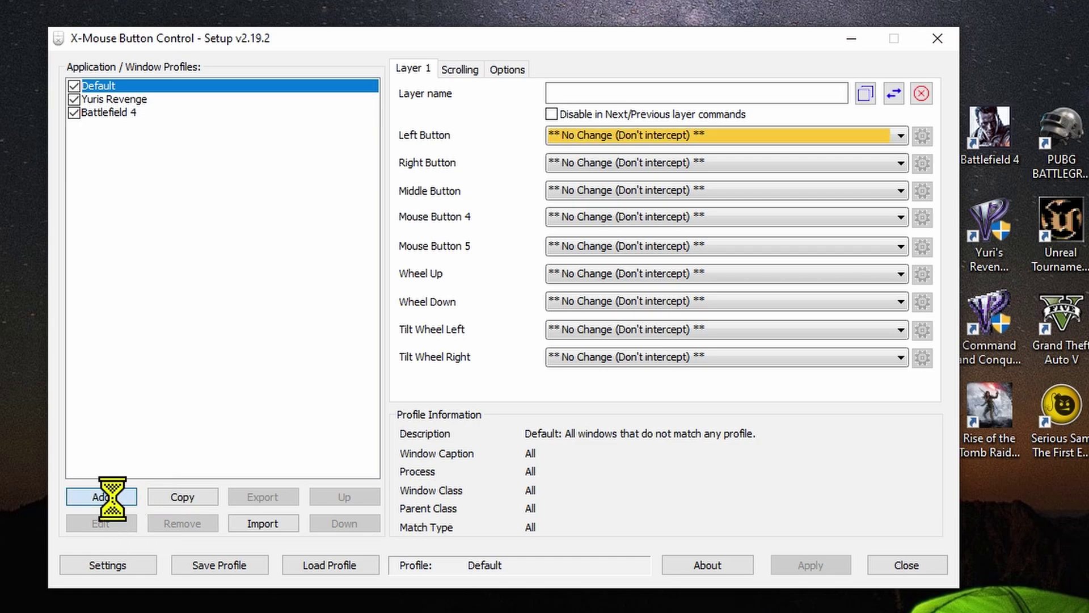
click(101, 496)
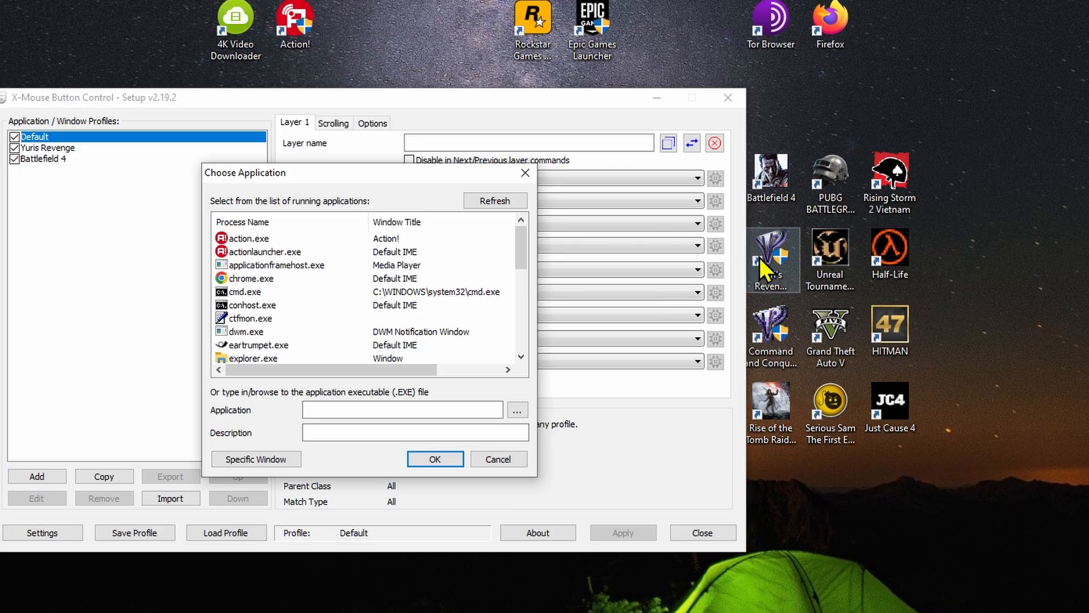
Open the game's install folder from its desktop shortcut's Open file location.
right_click(770, 261)
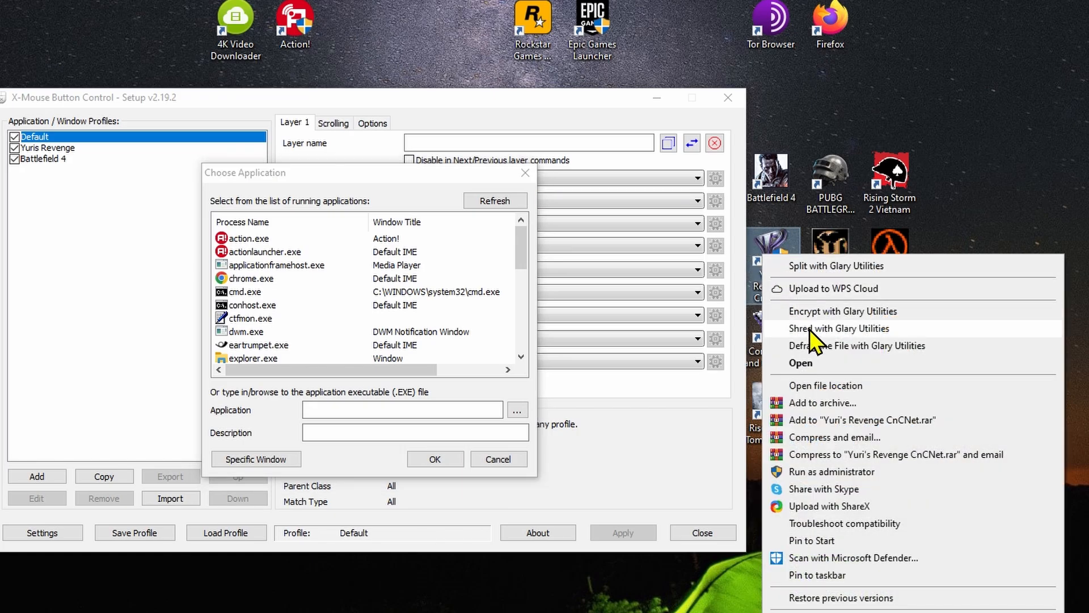
click(826, 385)
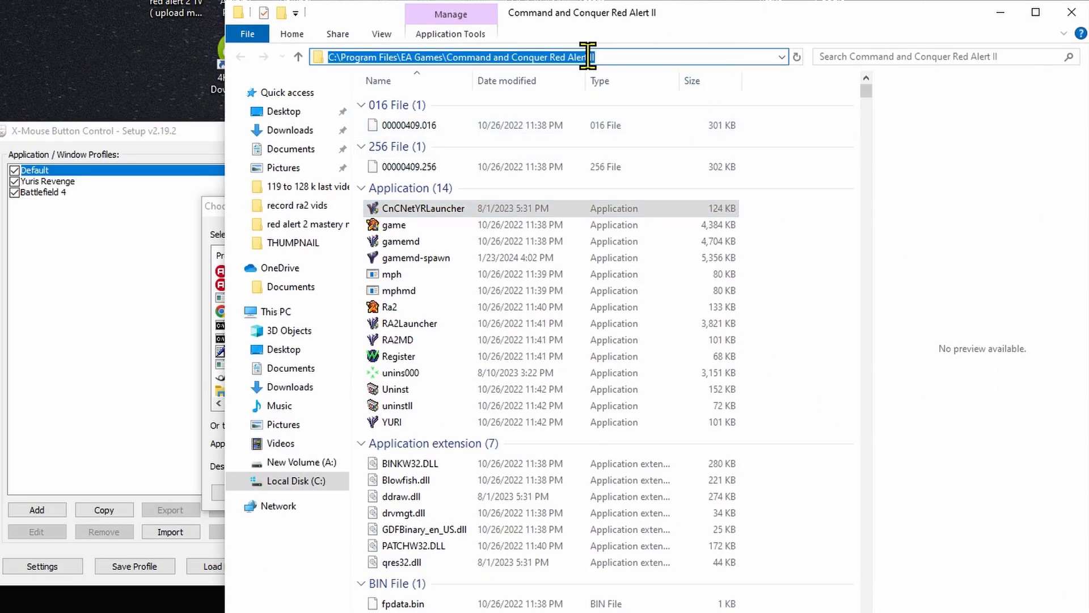
mouse_move(1036, 23)
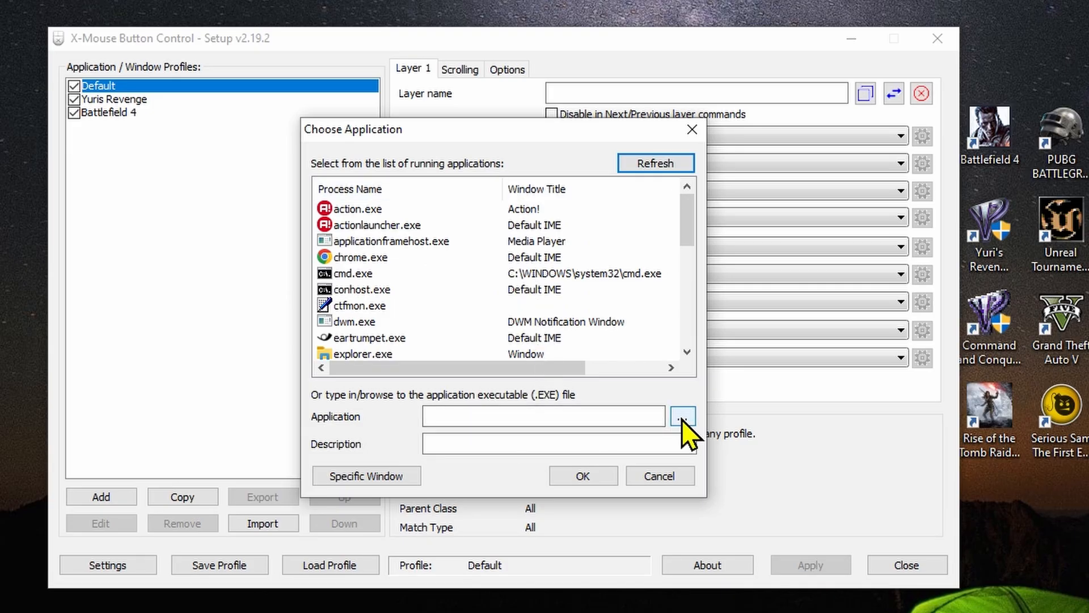
Browse to C:\Program Files\EA Games\Command and Conquer Red Alert II and pick gamemd-spawn.
click(682, 416)
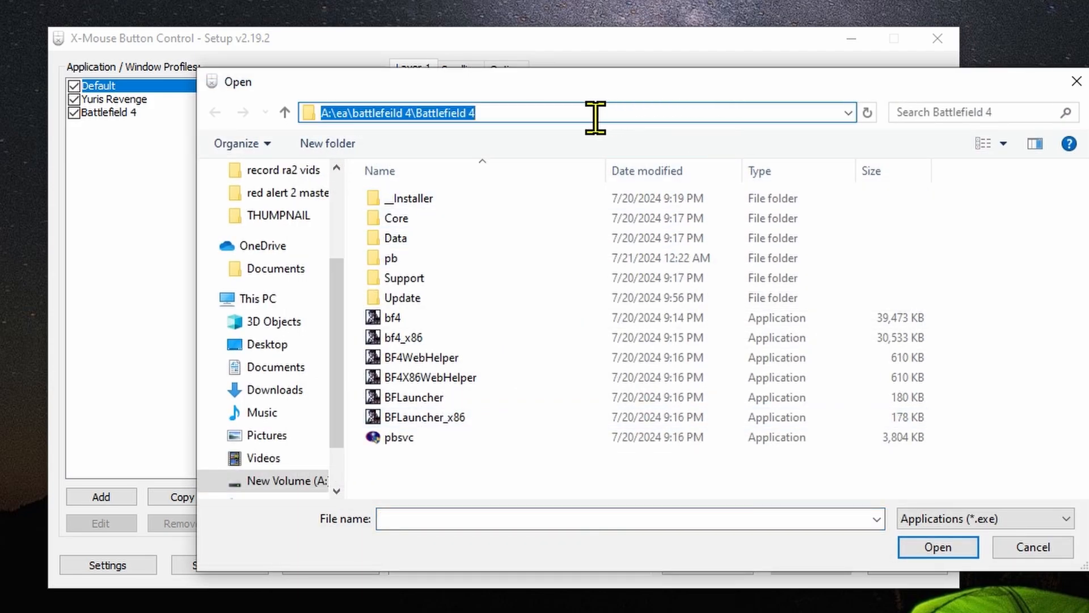
text(C:\Program Files\EA Games\Command and Conquer Red Alert II)
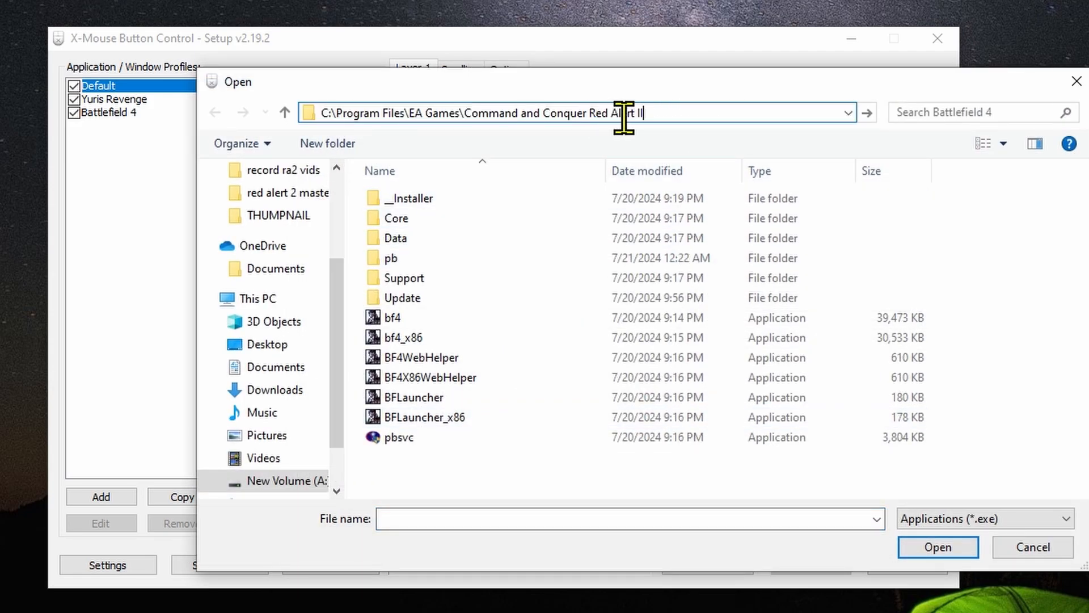
key(Enter)
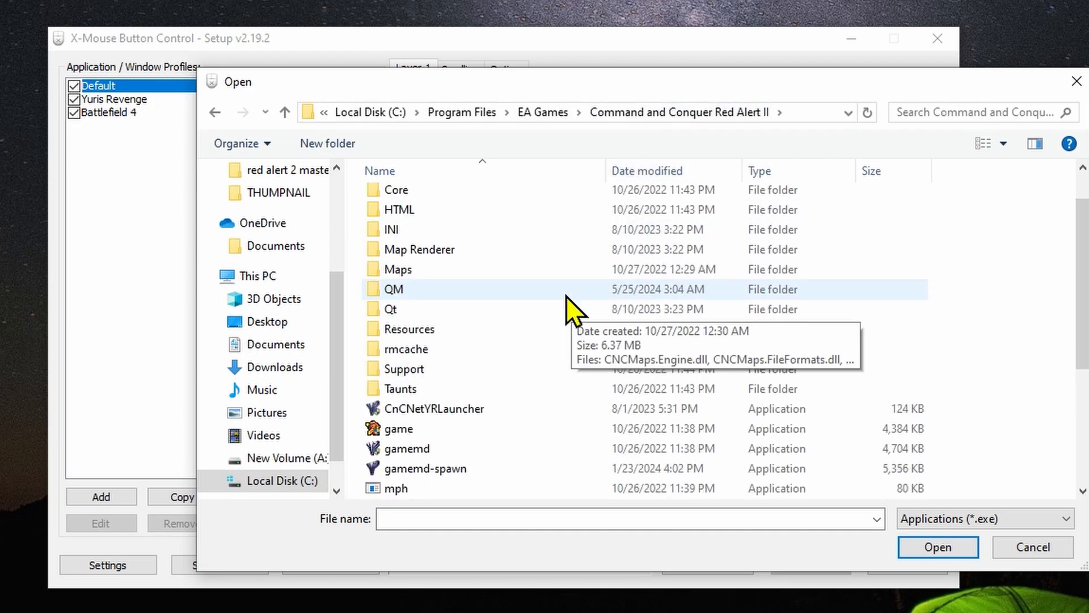
scroll(down, 3)
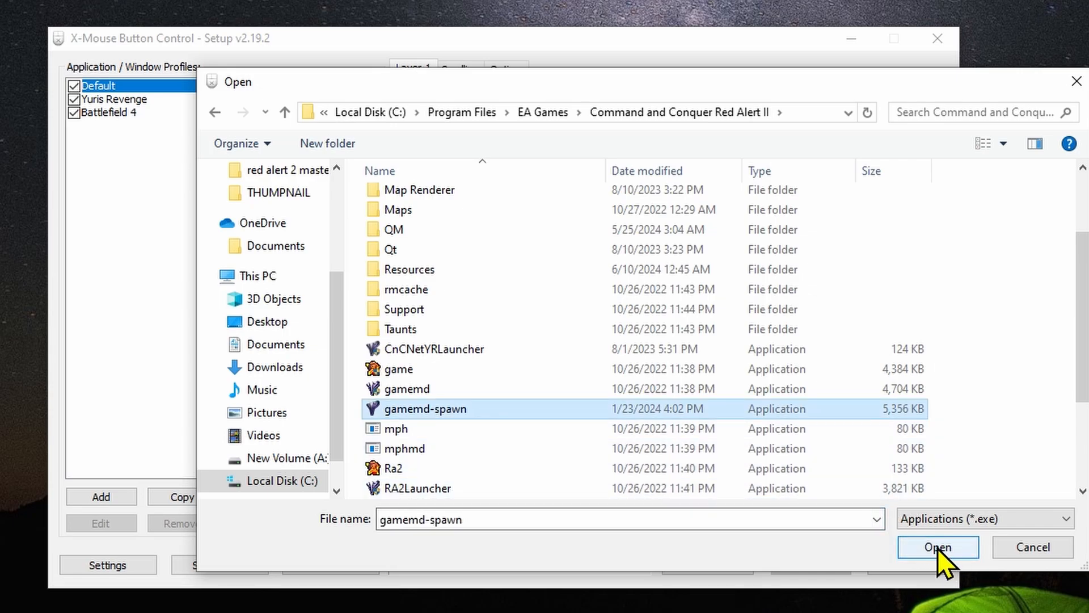
click(938, 547)
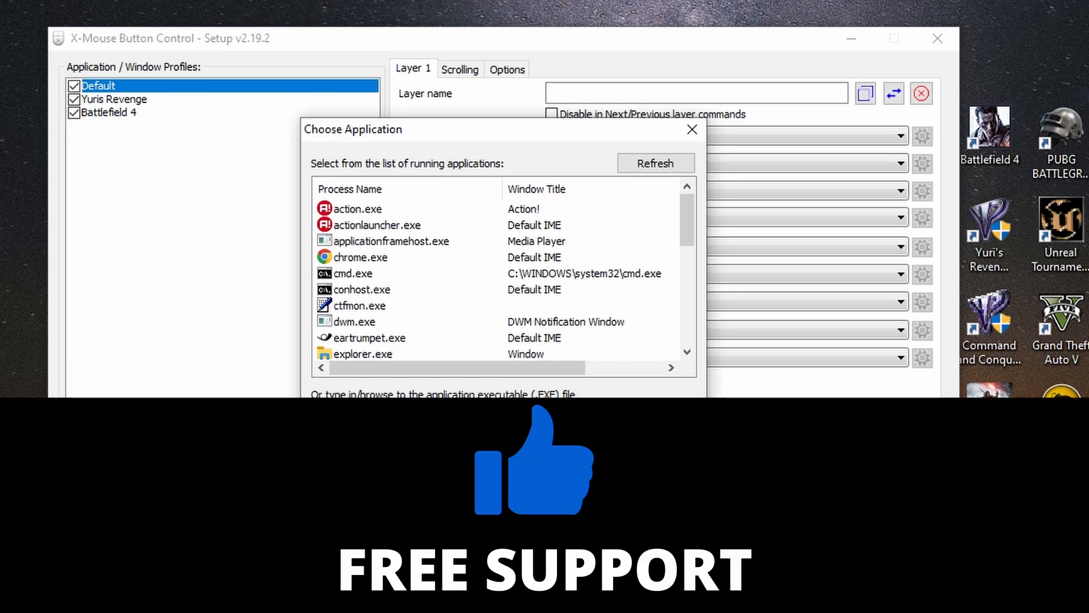
Dismiss the chooser and load the Yuris Revenge profile showing gamemd-spawn.exe.
click(692, 129)
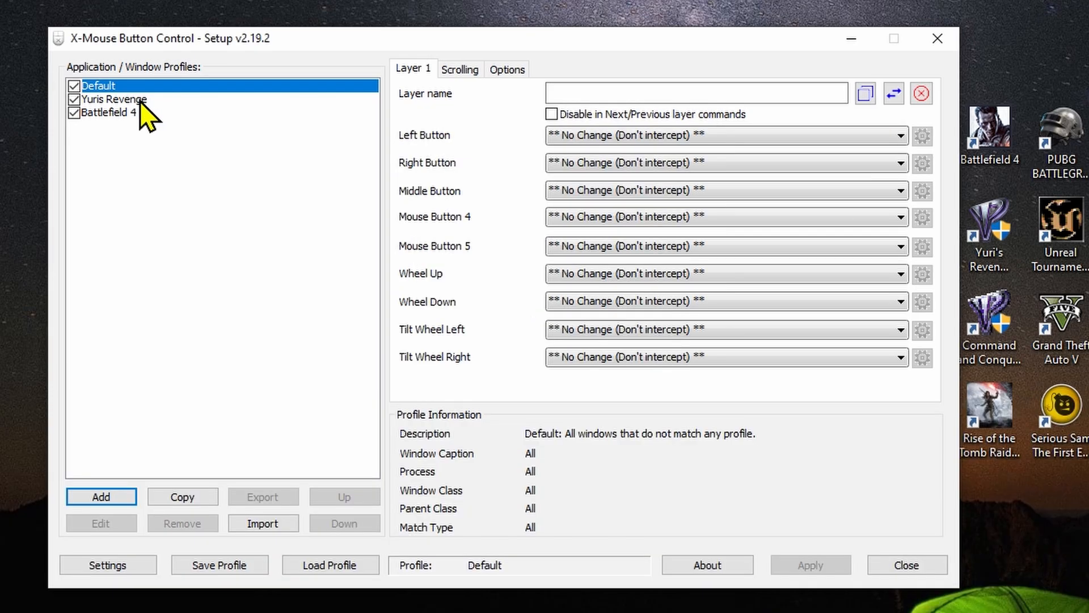
click(114, 99)
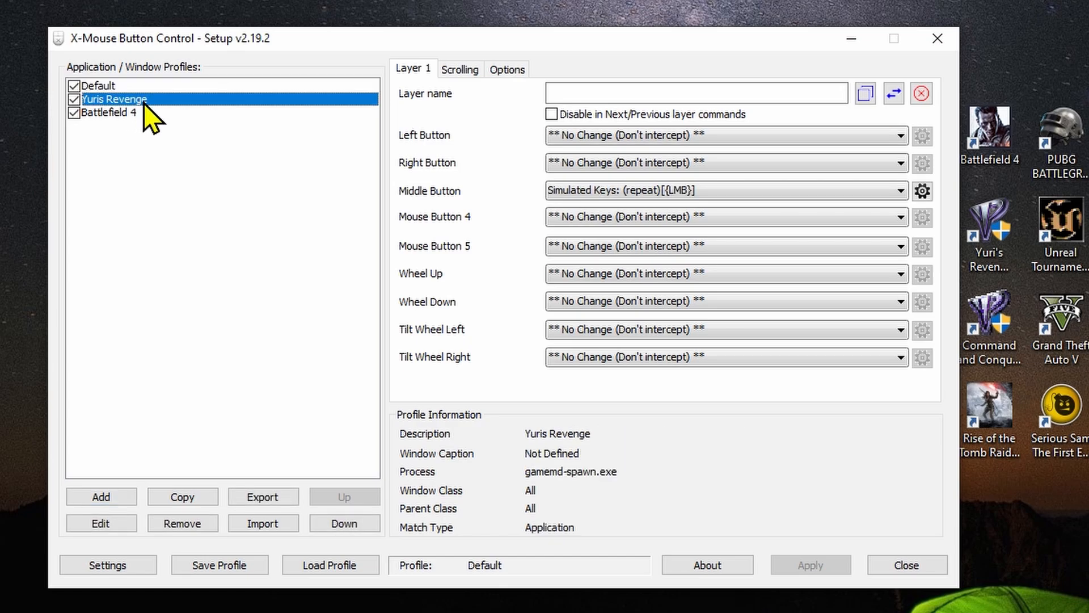
click(93, 85)
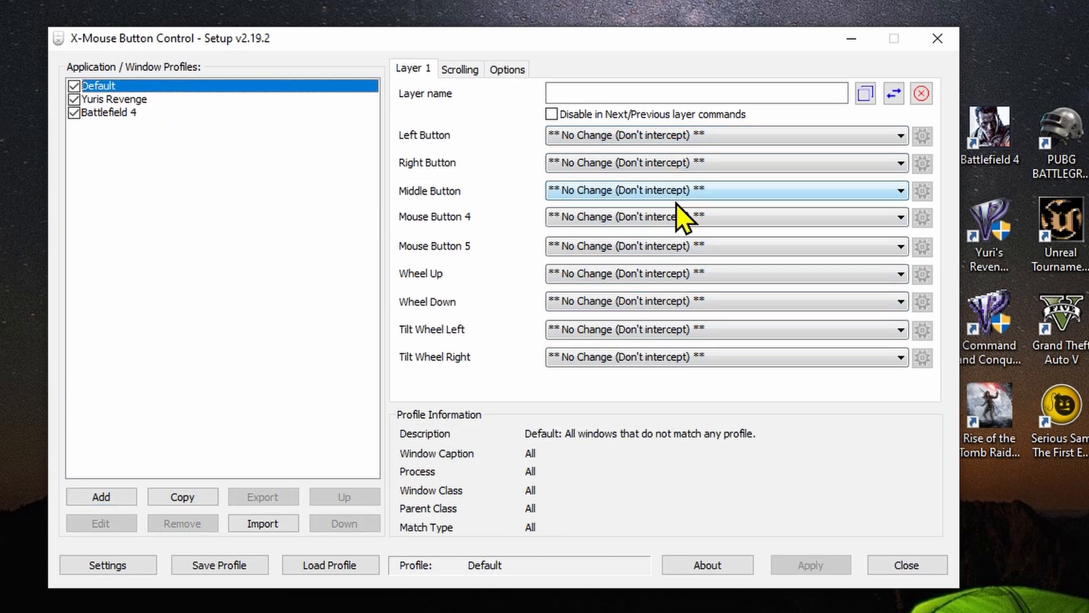
mouse_move(180, 129)
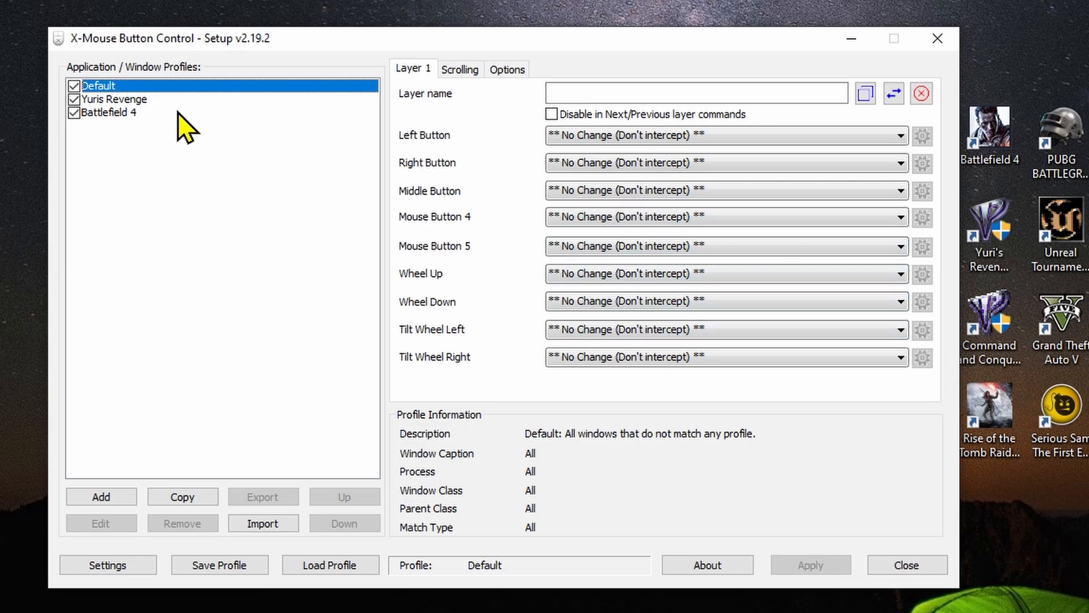
click(119, 116)
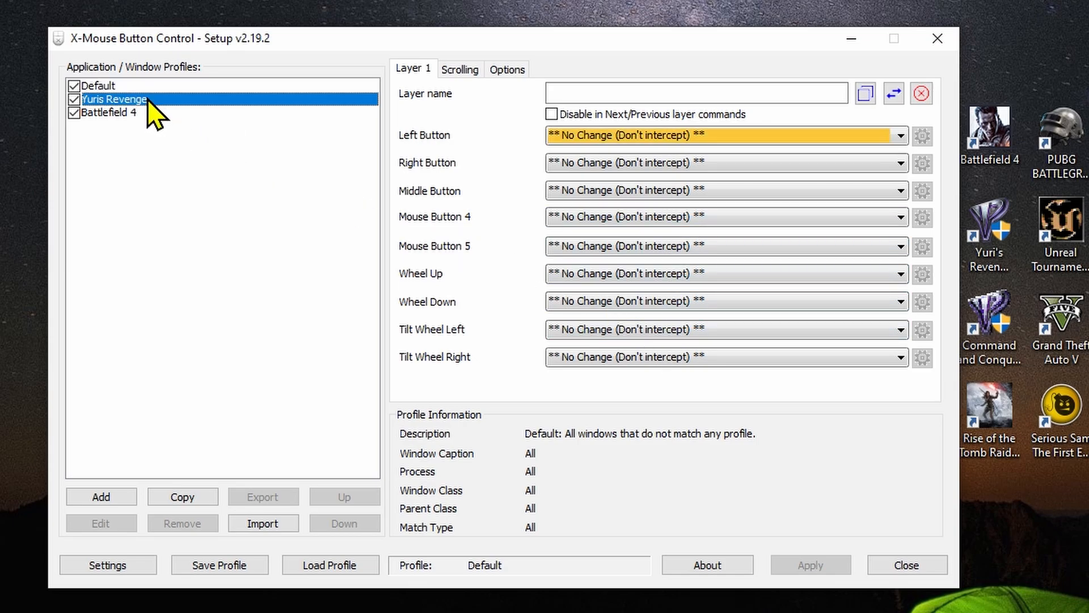
click(119, 99)
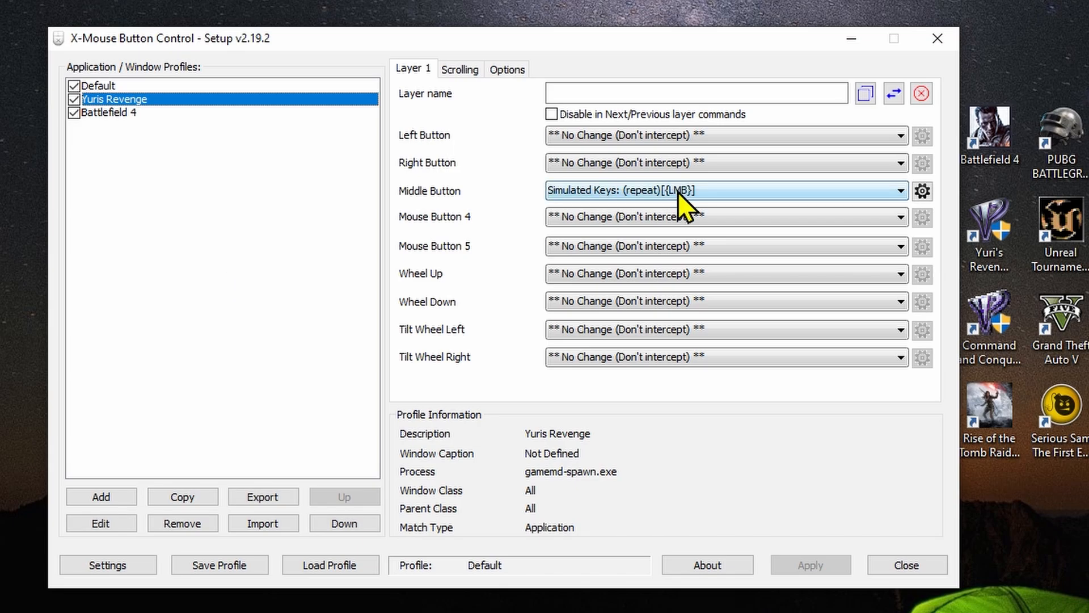
mouse_move(591, 201)
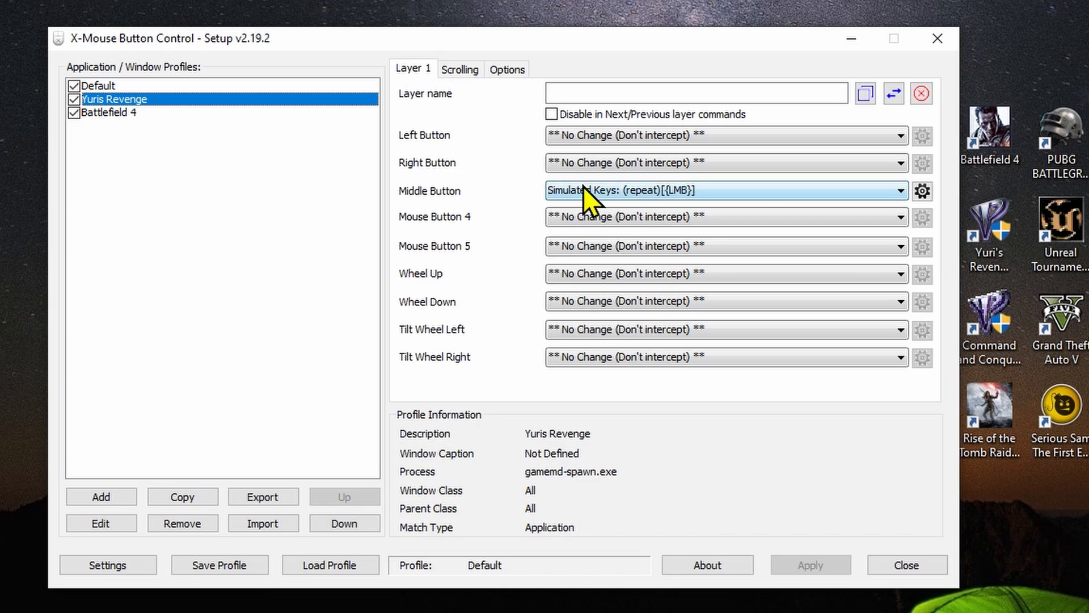
mouse_move(527, 218)
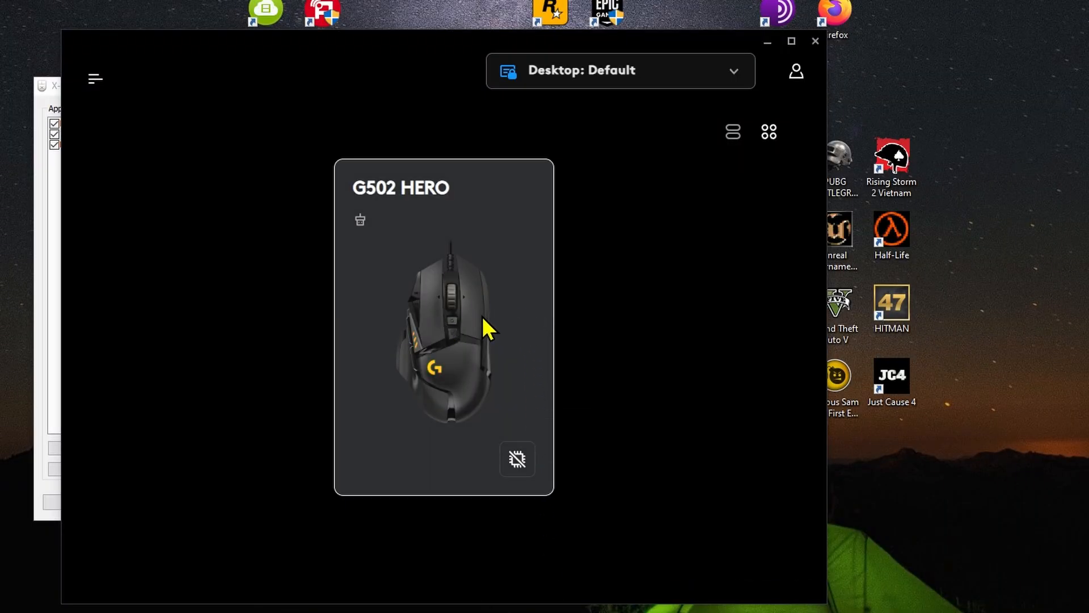
Open the G502 HERO assignments and switch to the side view with Forward/Back buttons.
click(455, 320)
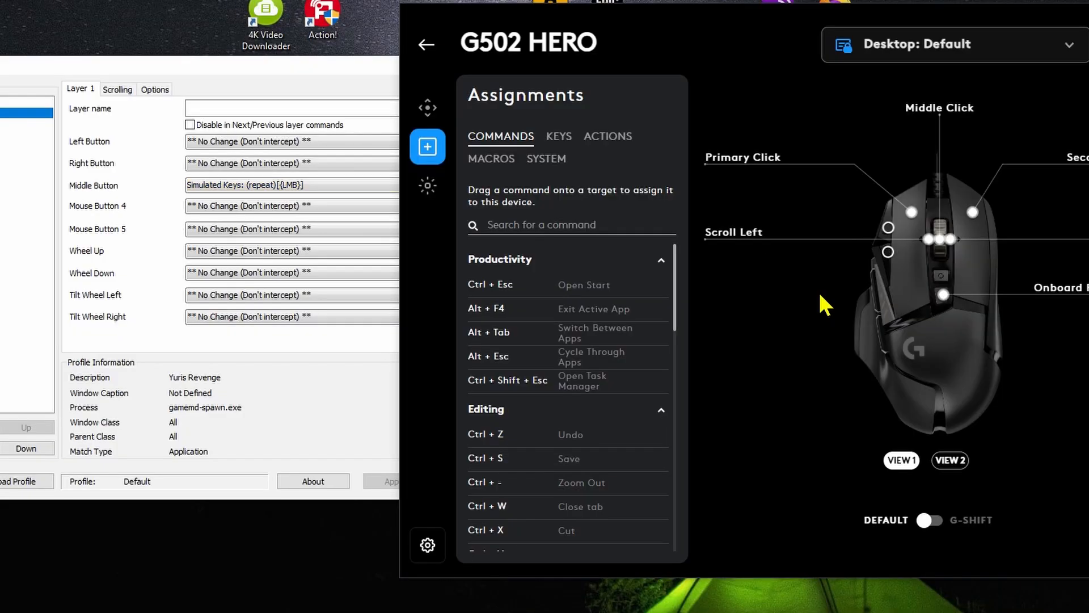
mouse_move(759, 325)
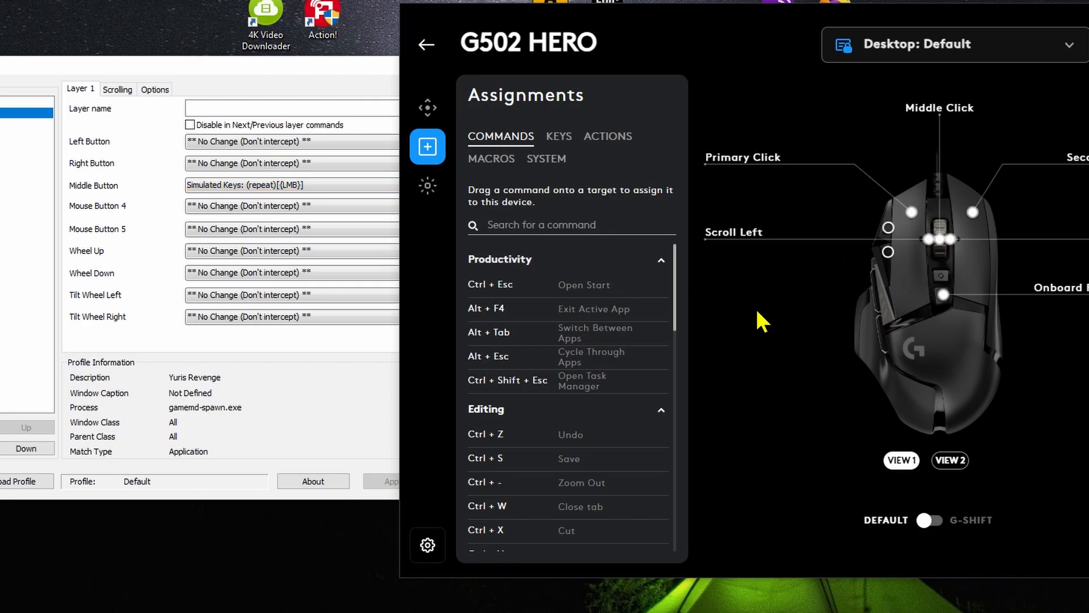
mouse_move(319, 224)
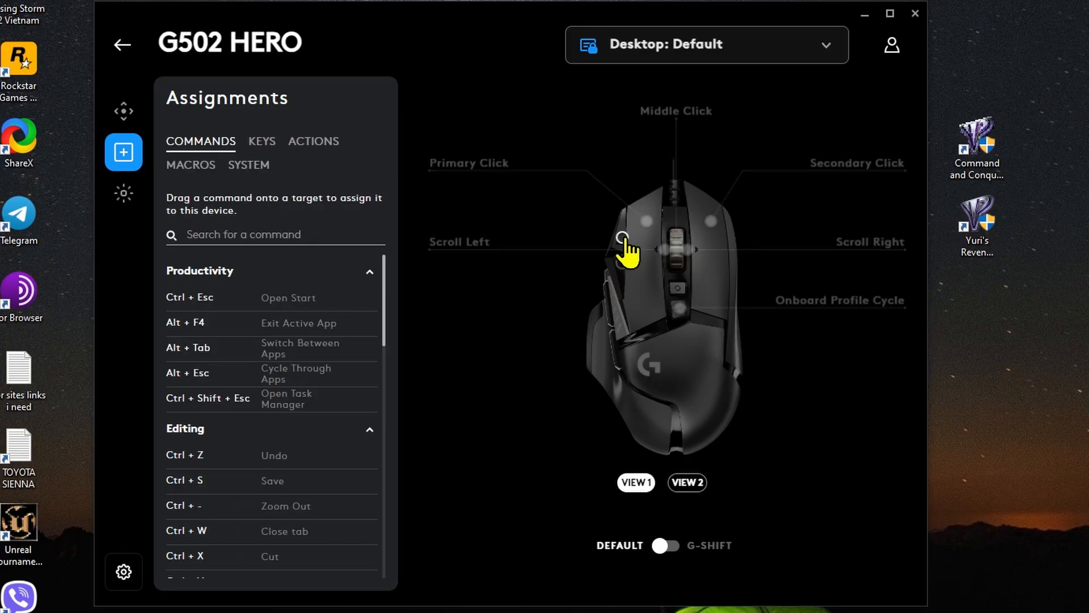
click(687, 482)
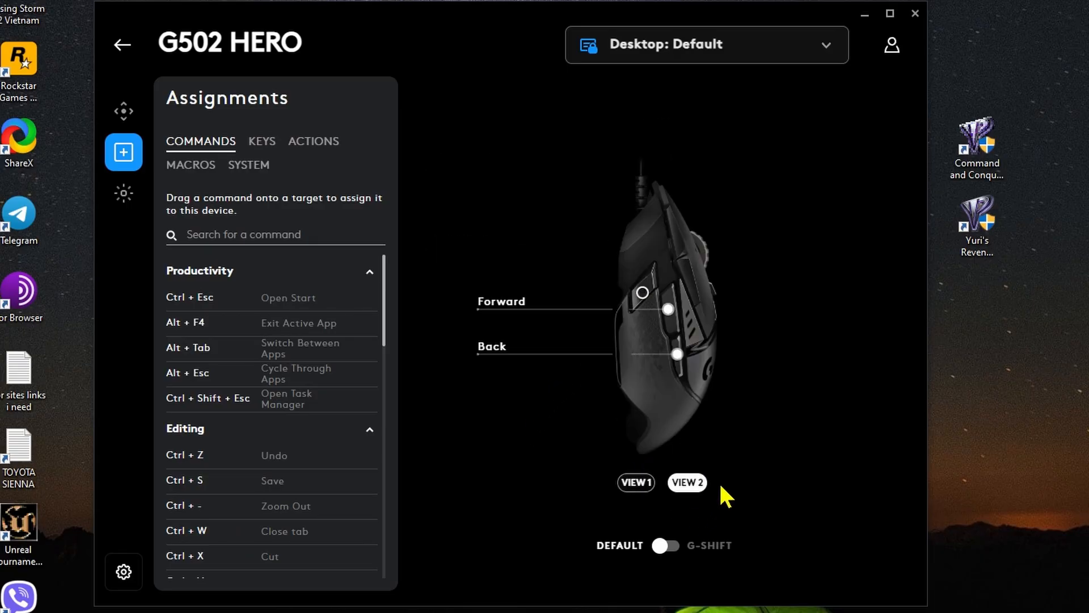
mouse_move(503, 541)
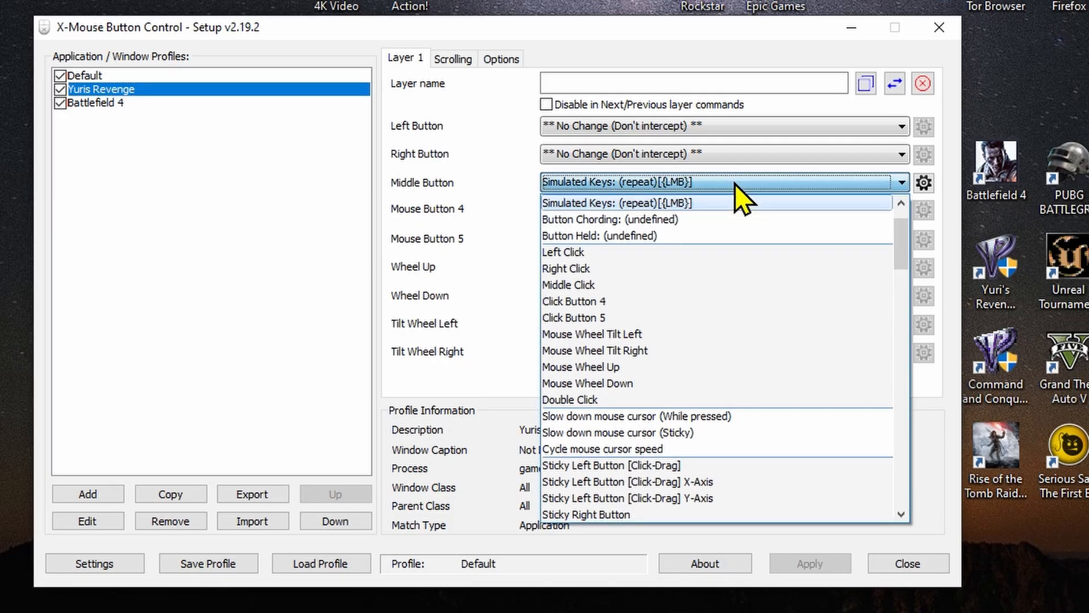
mouse_move(716, 216)
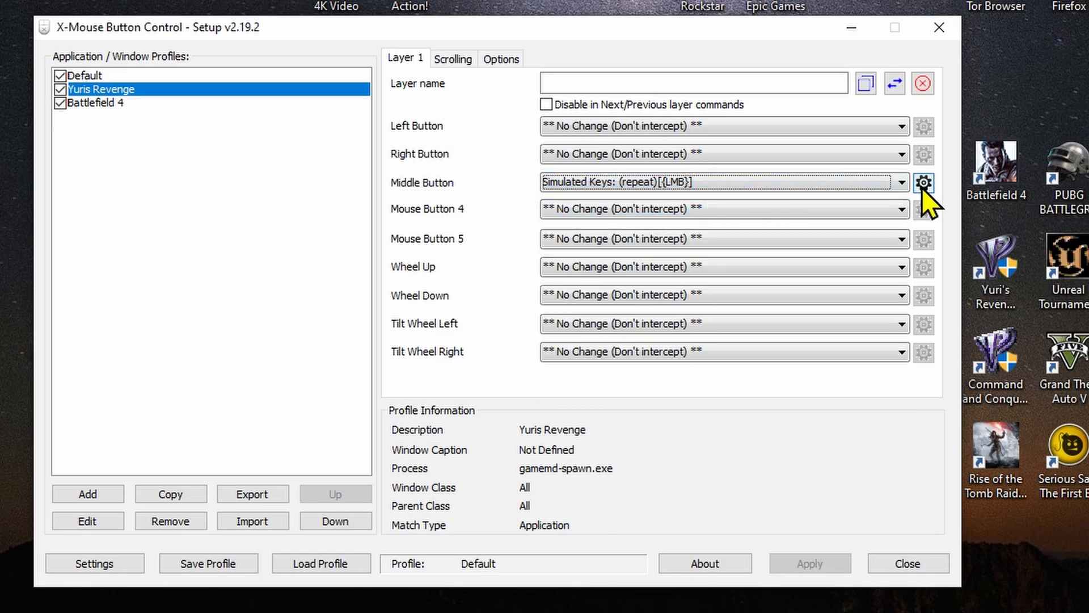
Open the middle button's gear settings, showing {LMB} repeated at 1 ms delay.
click(923, 181)
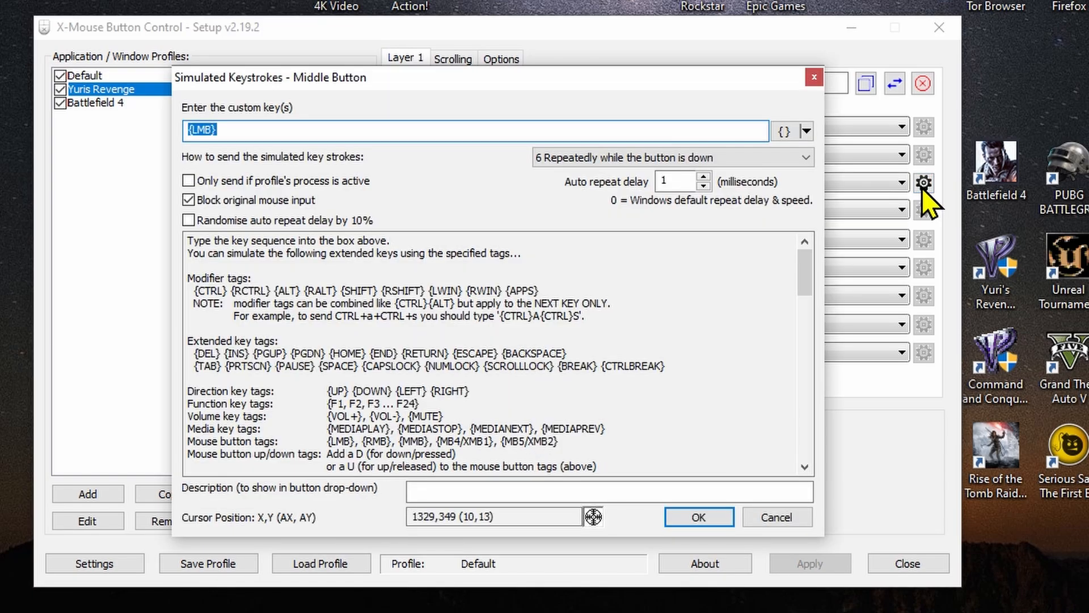
mouse_move(490, 167)
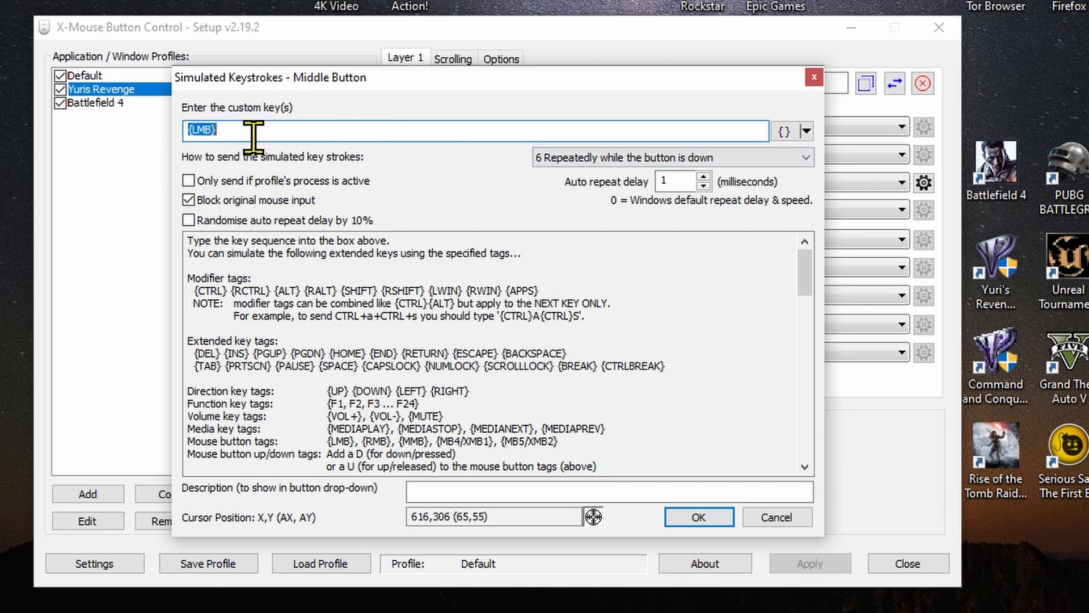
mouse_move(233, 139)
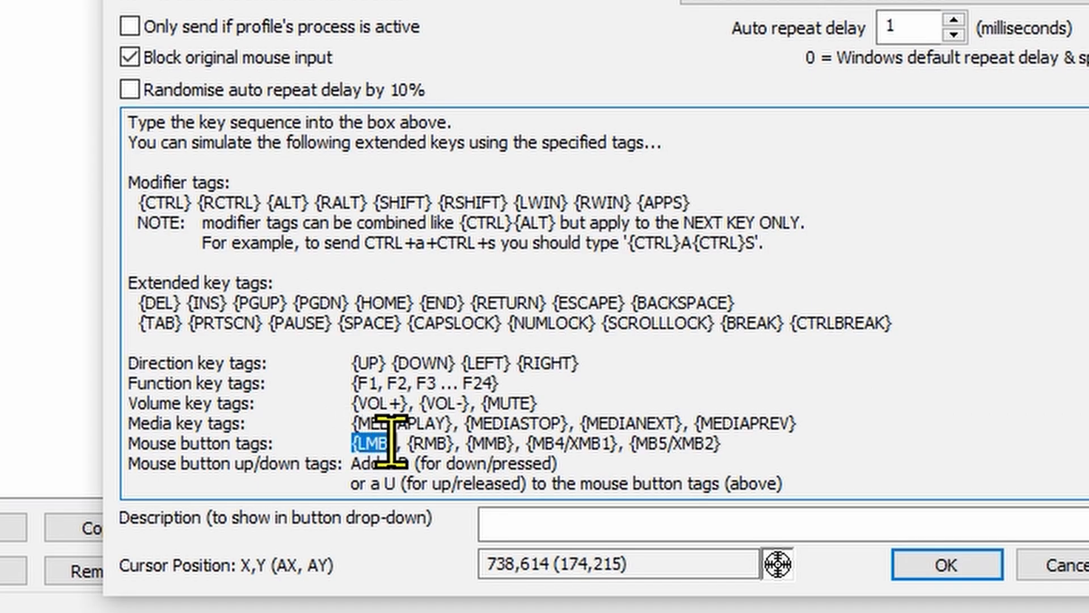
mouse_move(315, 389)
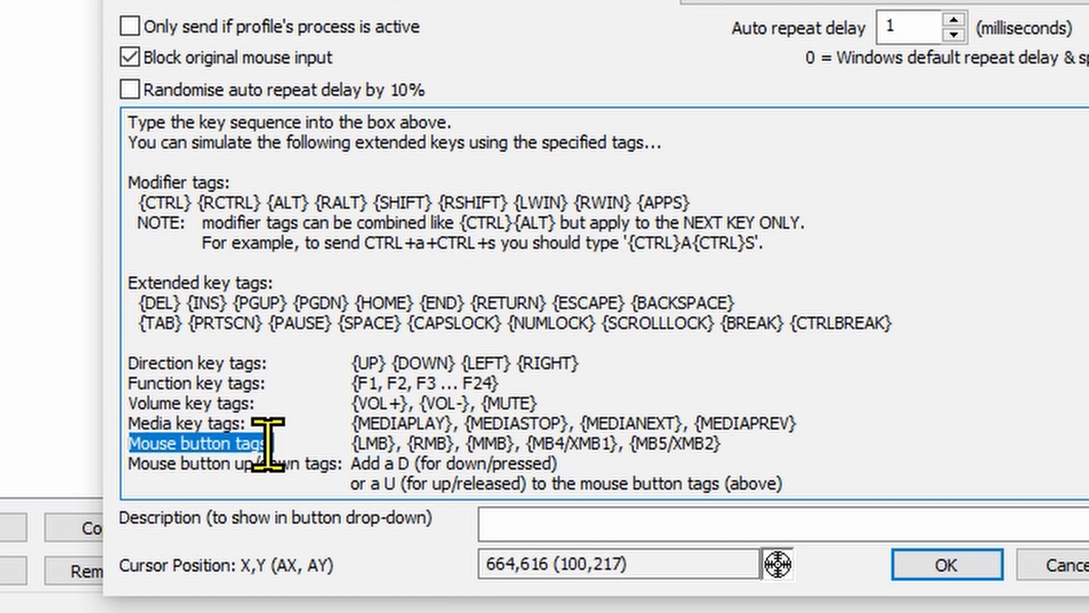
mouse_move(347, 444)
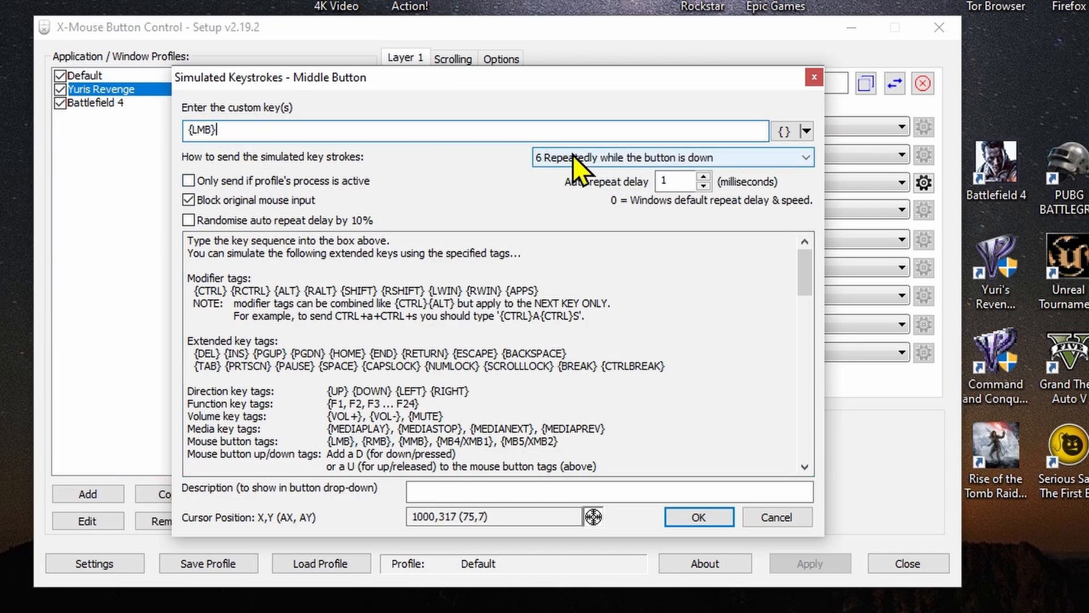
mouse_move(598, 184)
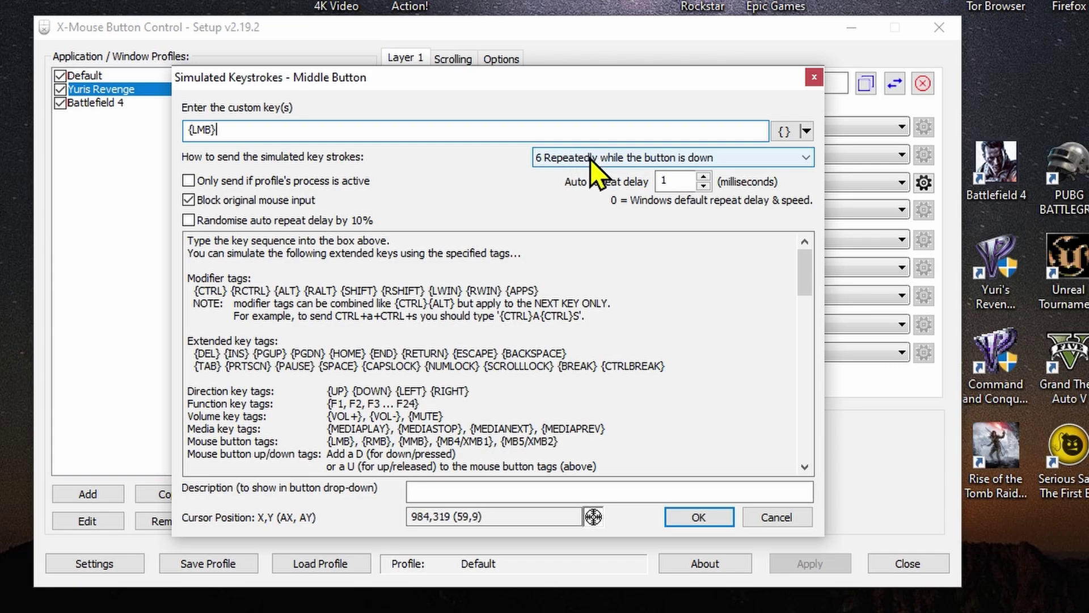
mouse_move(602, 170)
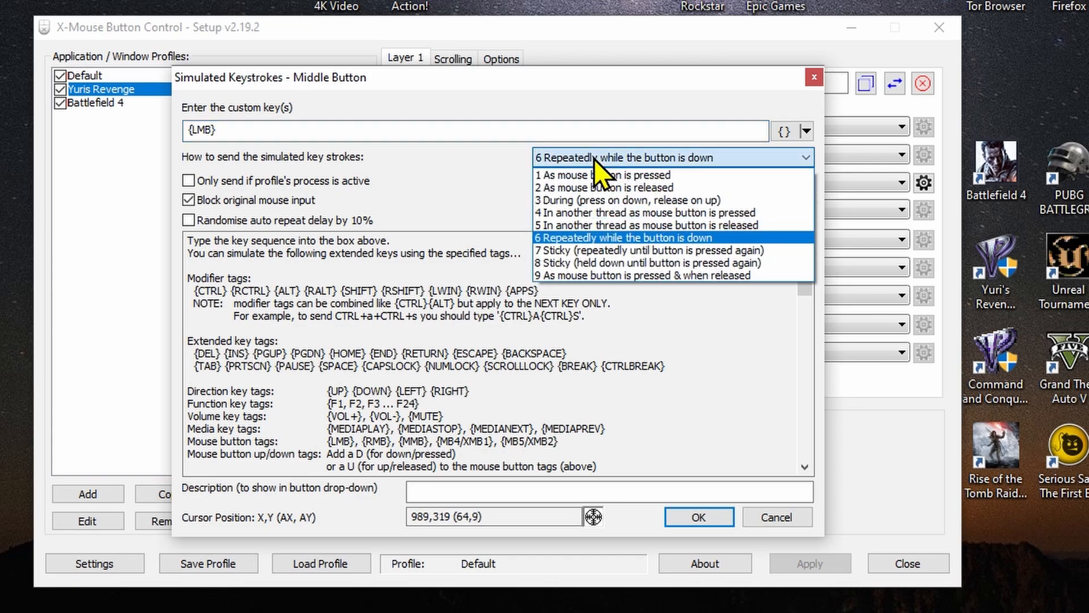
mouse_move(608, 243)
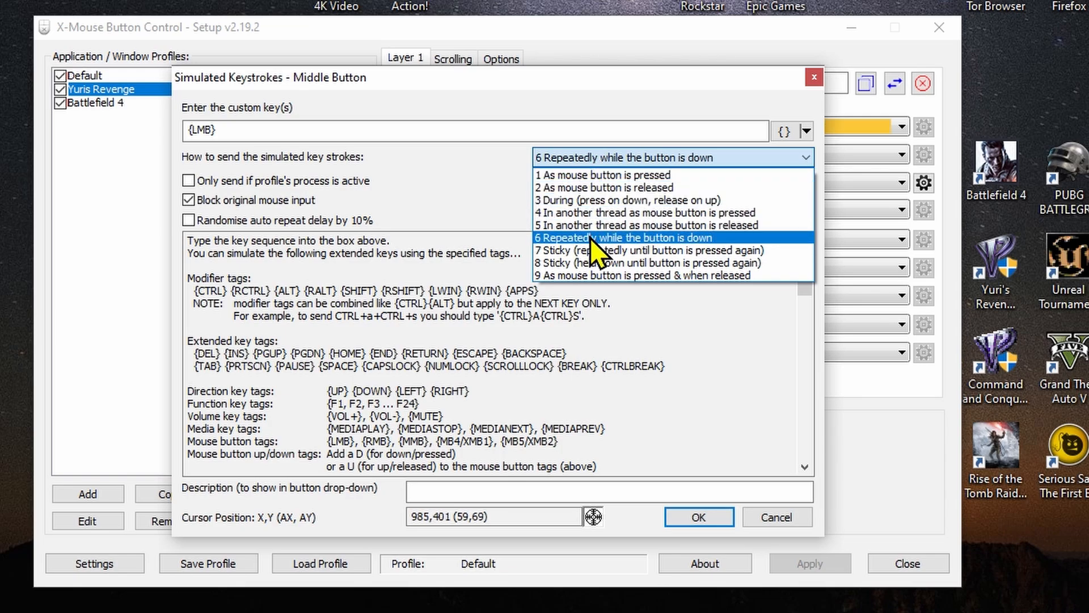
Choose '6 Repeatedly while the button is down' with 1 ms delay and confirm.
click(628, 237)
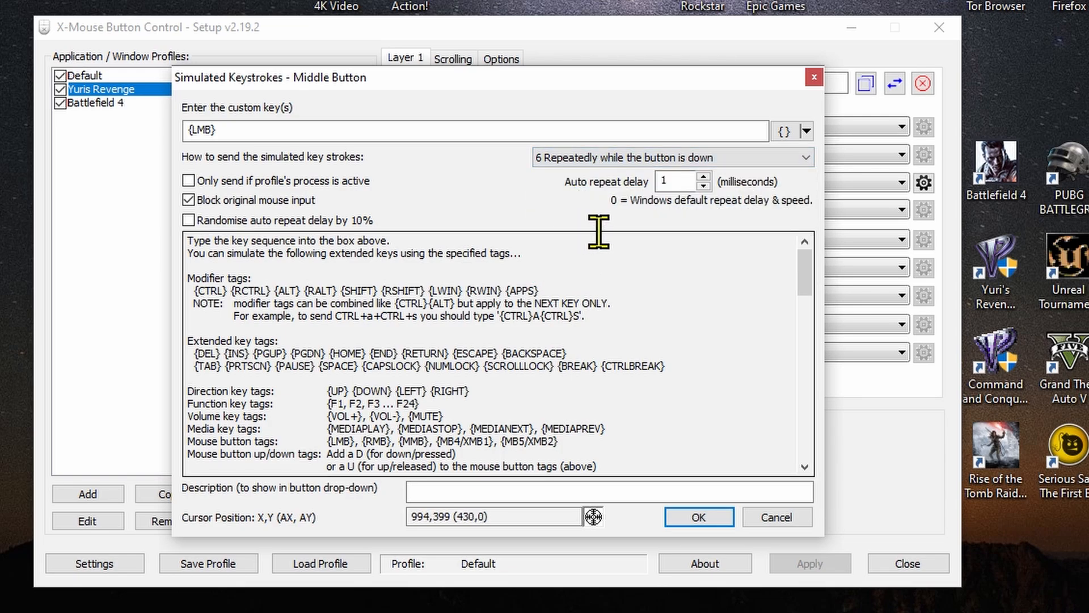
mouse_move(578, 195)
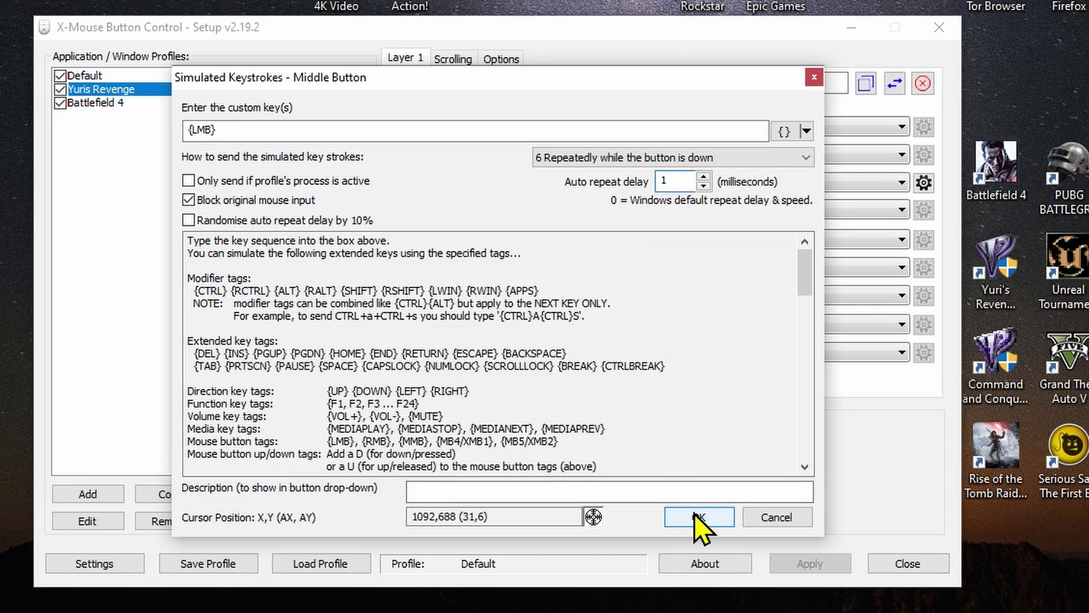
click(699, 516)
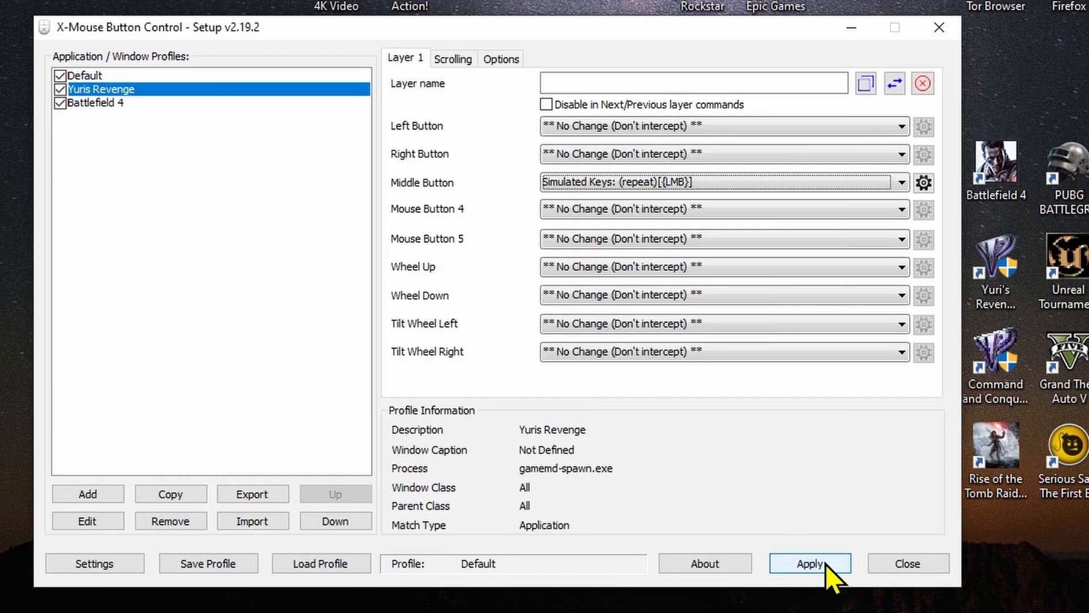